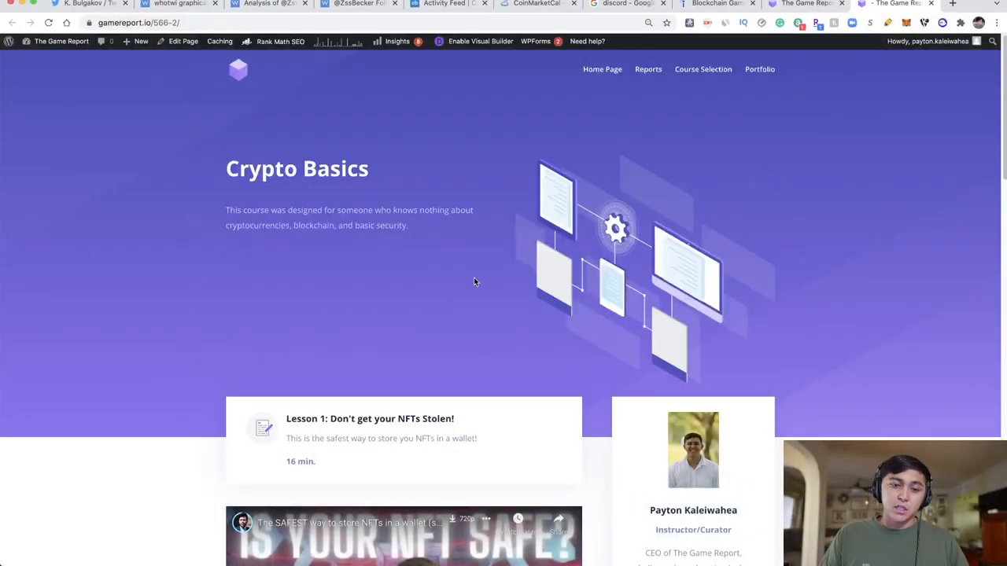
Scroll down through The Game Report's Crypto Basics course lessons
scroll("down", 3)
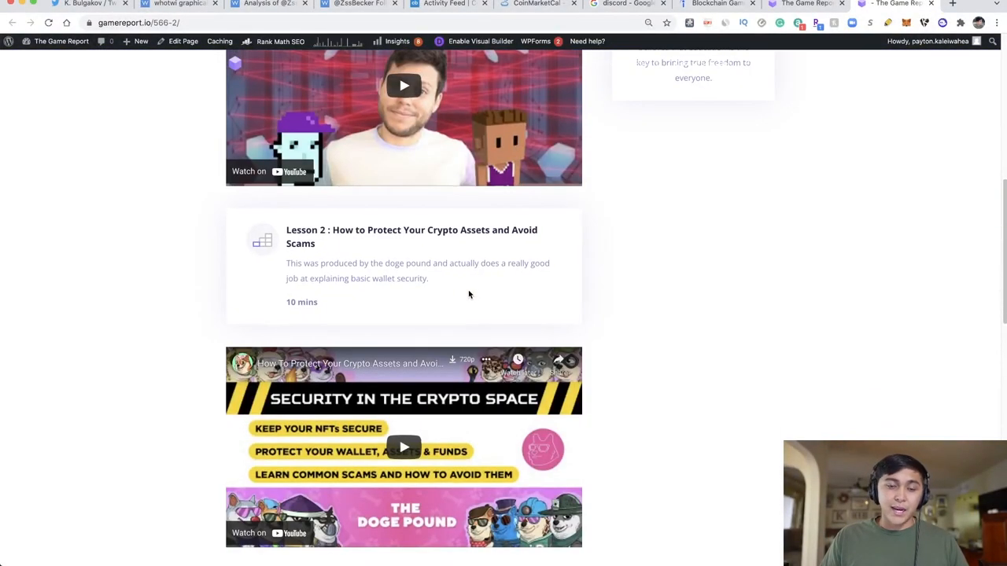
scroll("down", 3)
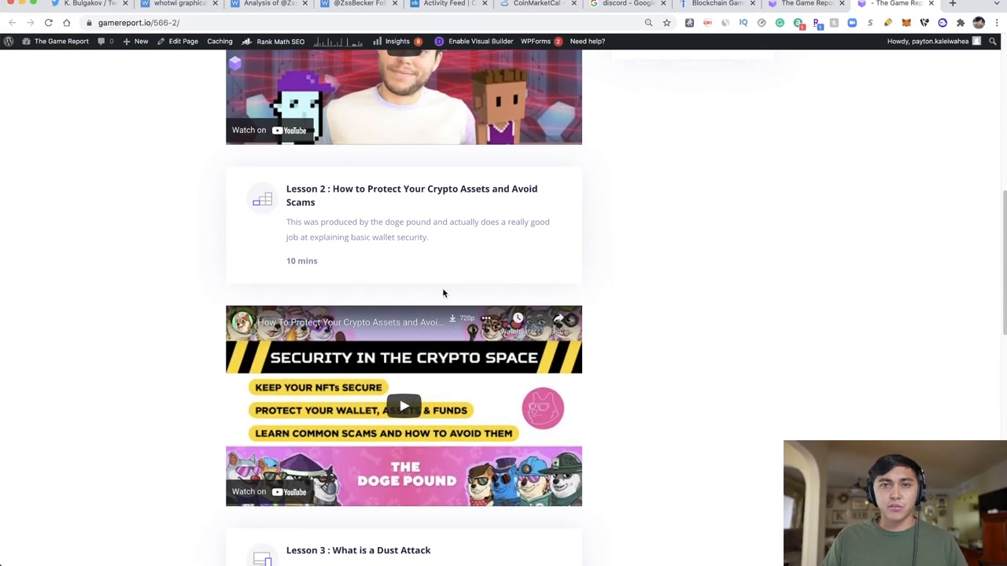
scroll("down", 3)
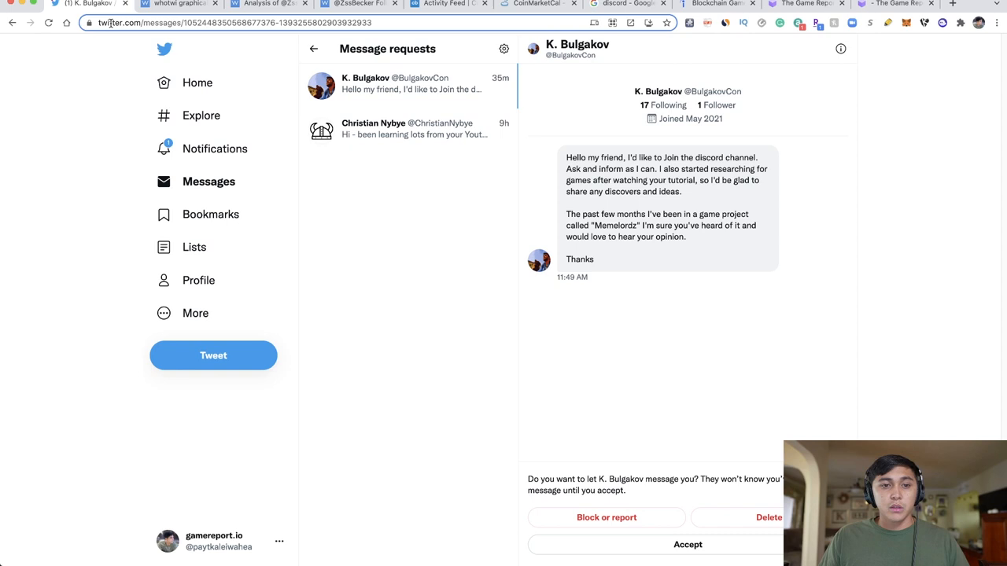
Return from Twitter Messages to the home feed via the sidebar Home link
left_click(198, 82)
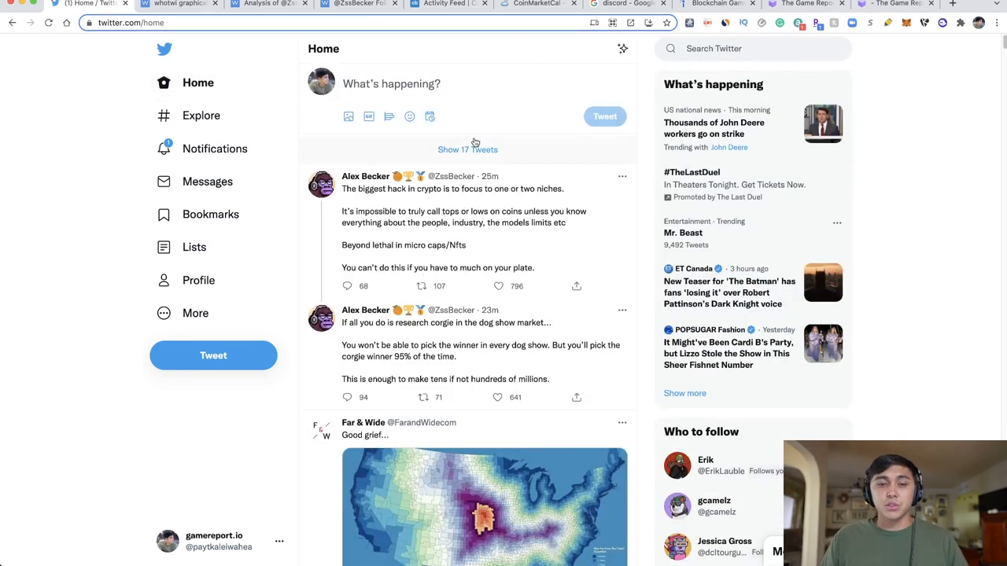
mouse_move(208, 182)
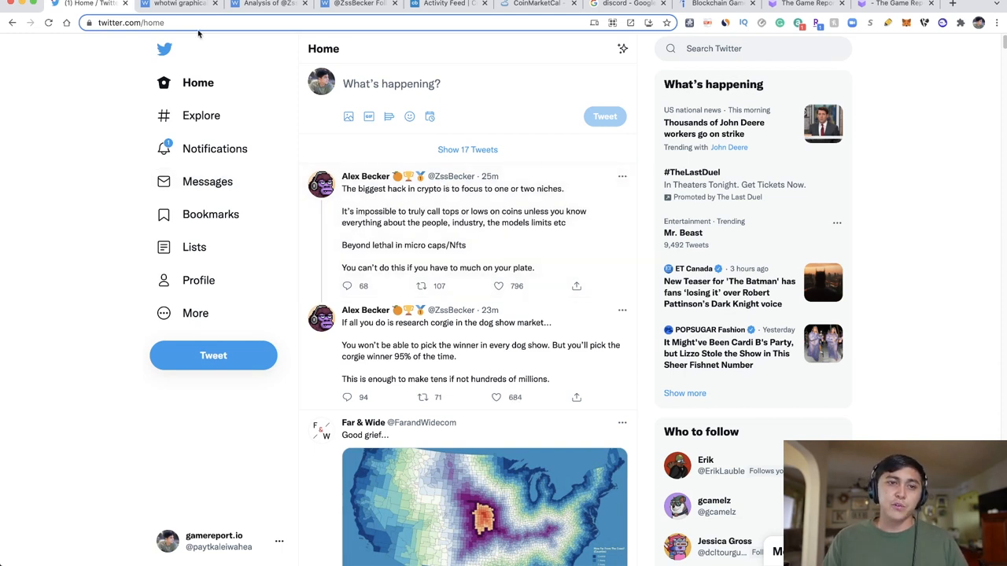
left_click(177, 4)
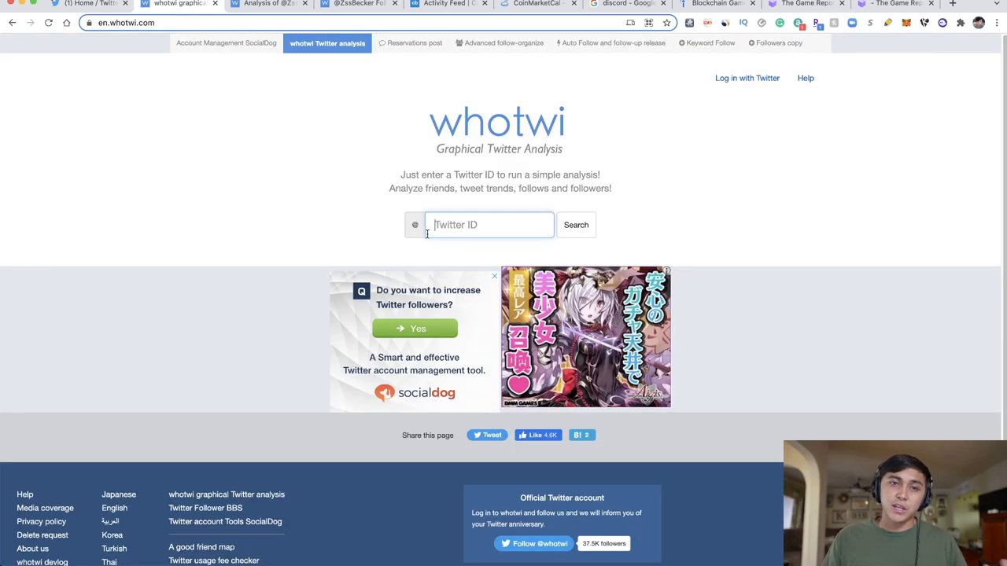
type("zssb")
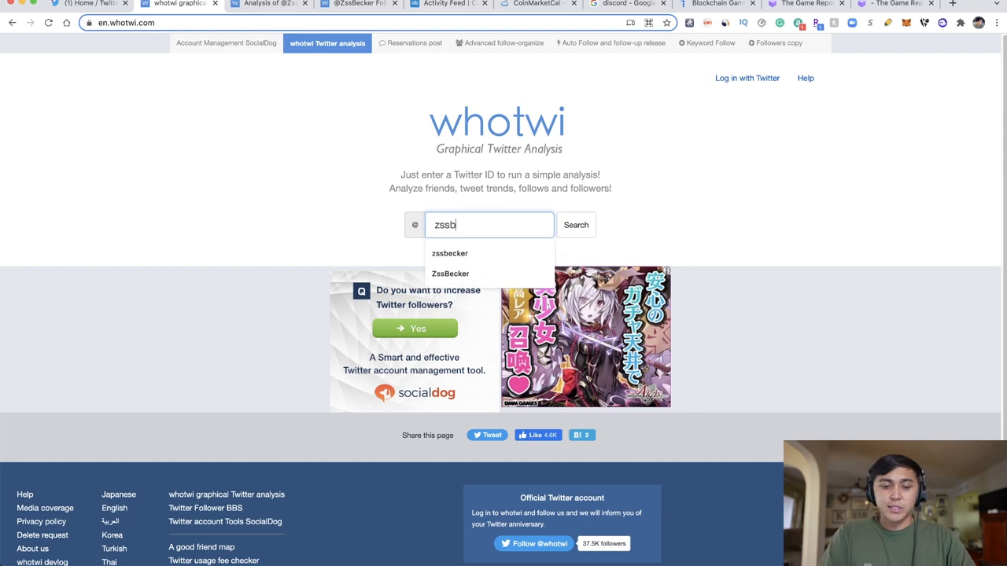
left_click(450, 252)
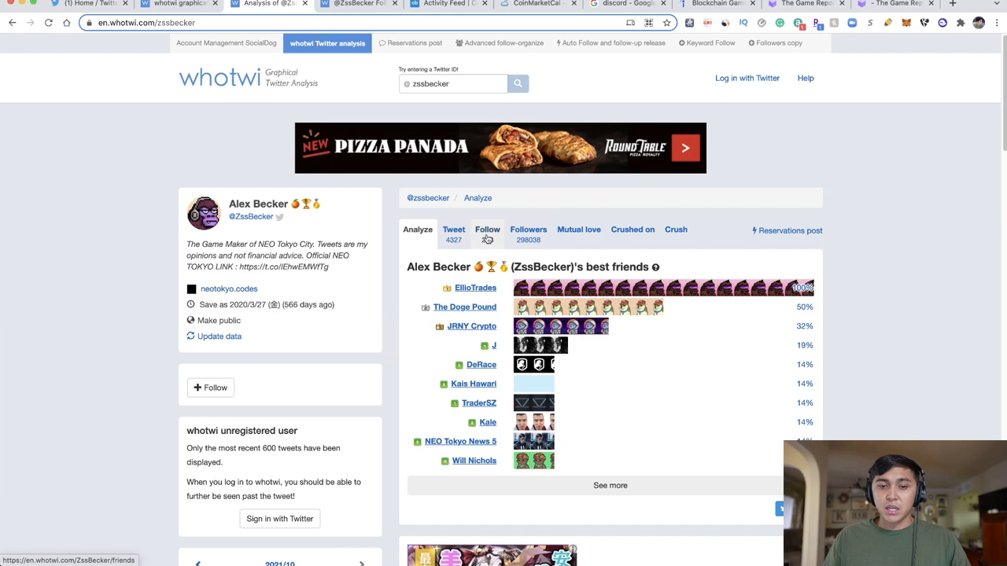
left_click(487, 229)
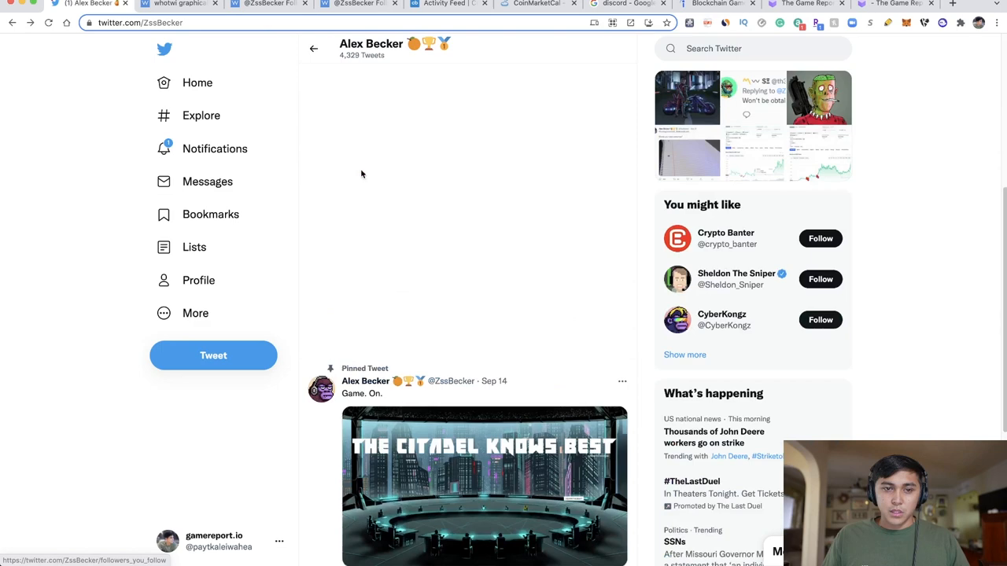
left_click(586, 78)
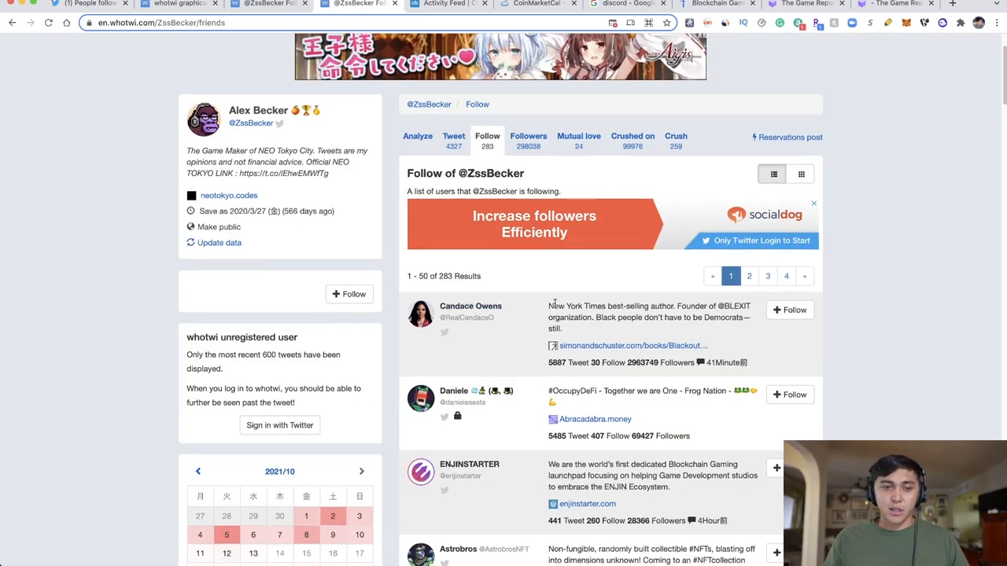
scroll("down", 3)
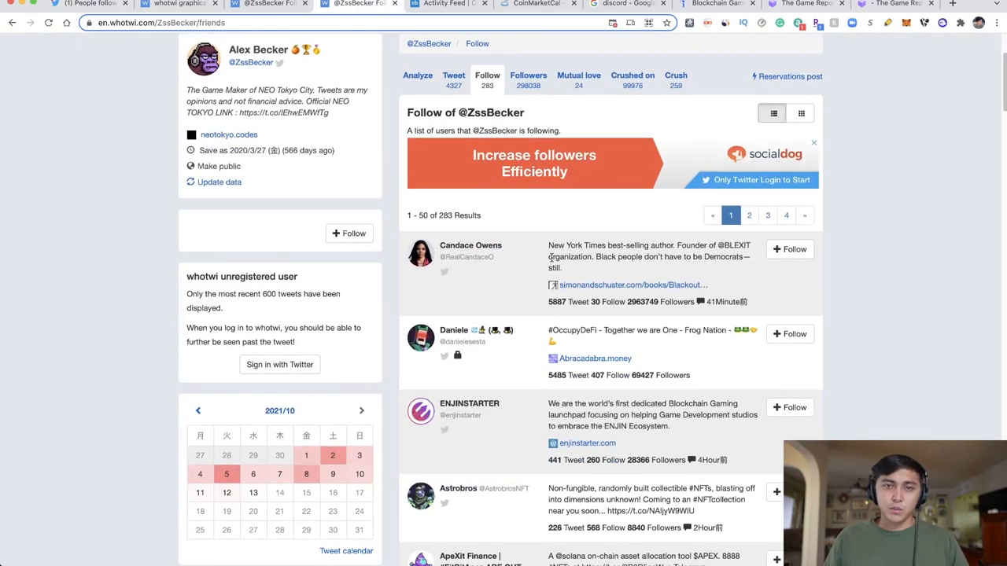
scroll("down", 3)
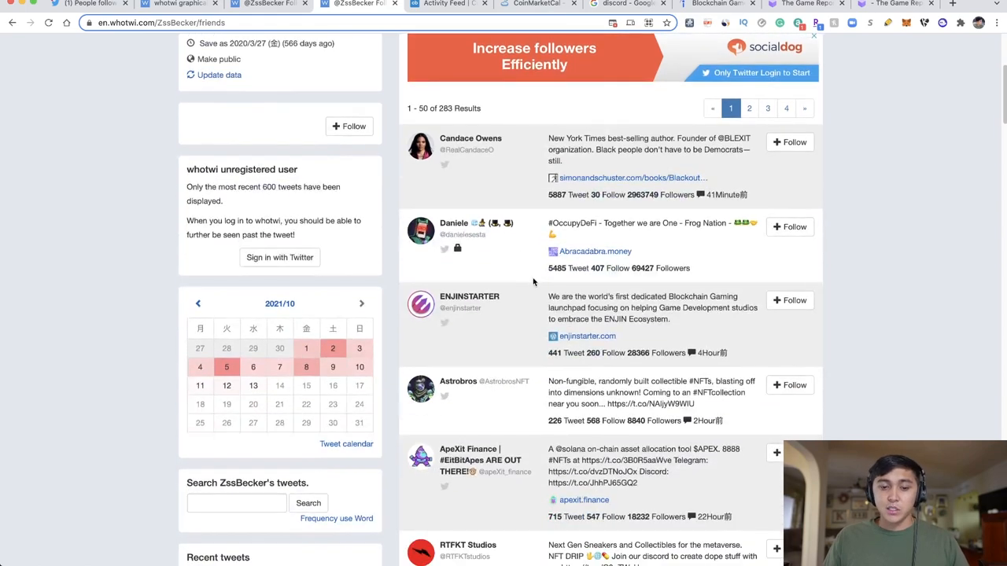
scroll("up", 3)
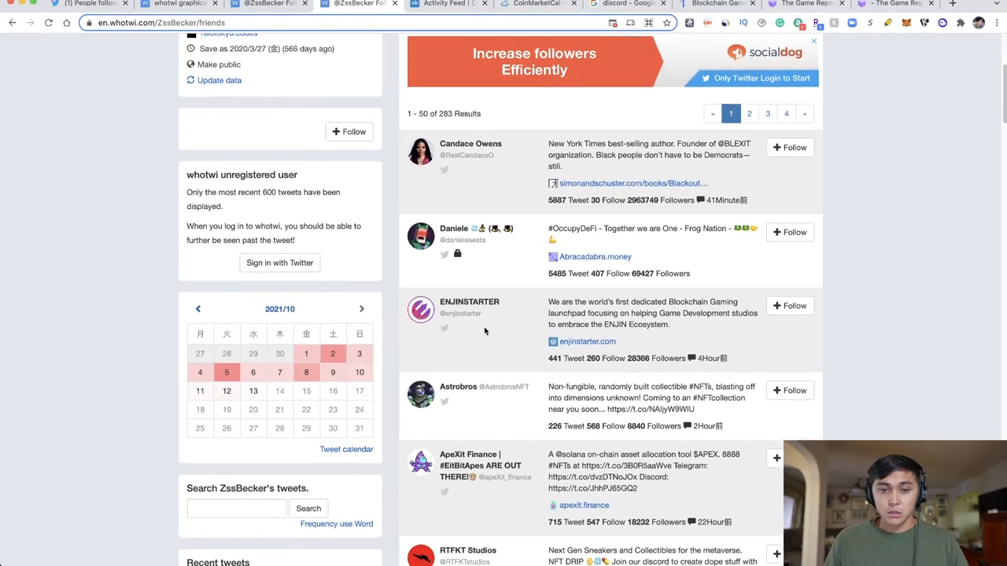
scroll("down", 3)
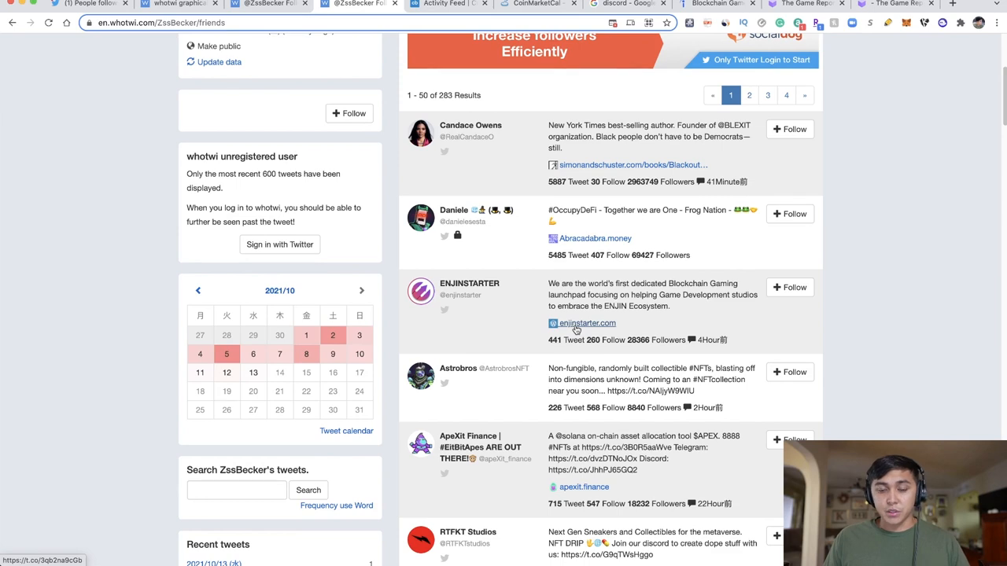
left_click(586, 323)
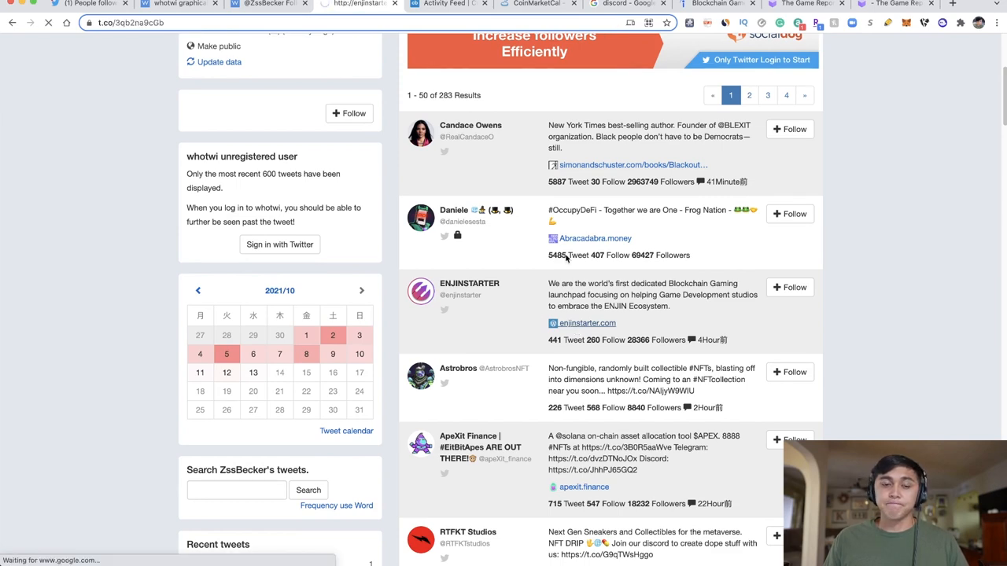
Scroll enjinstarter.com past What We Do and Our Mission to Creating The Multiverse
left_click(586, 323)
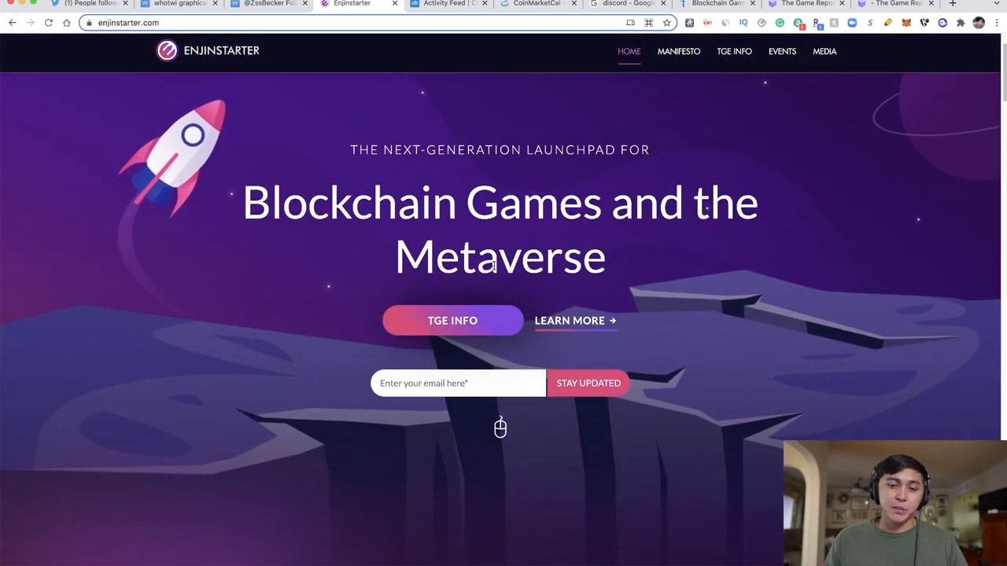
scroll("down", 3)
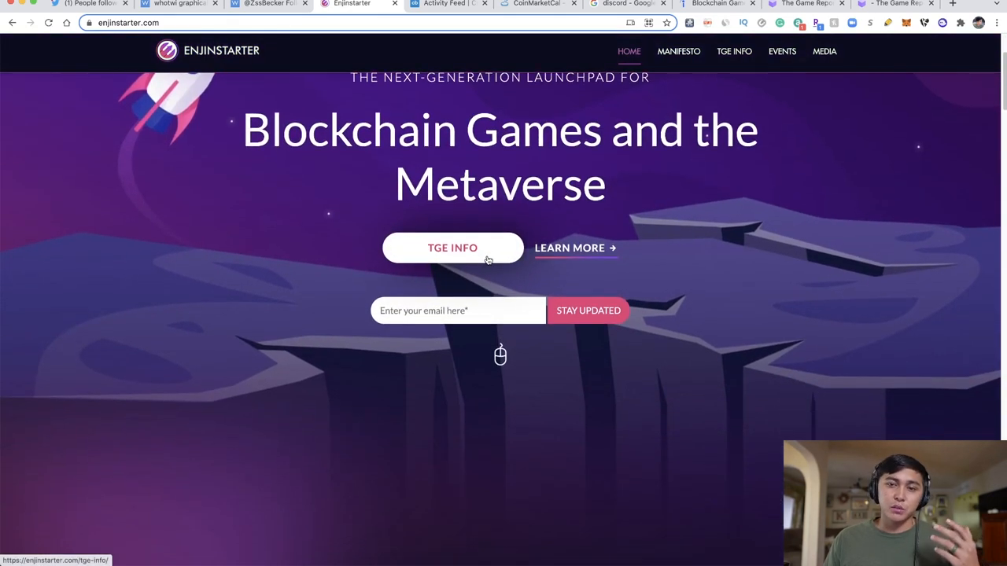
scroll("down", 3)
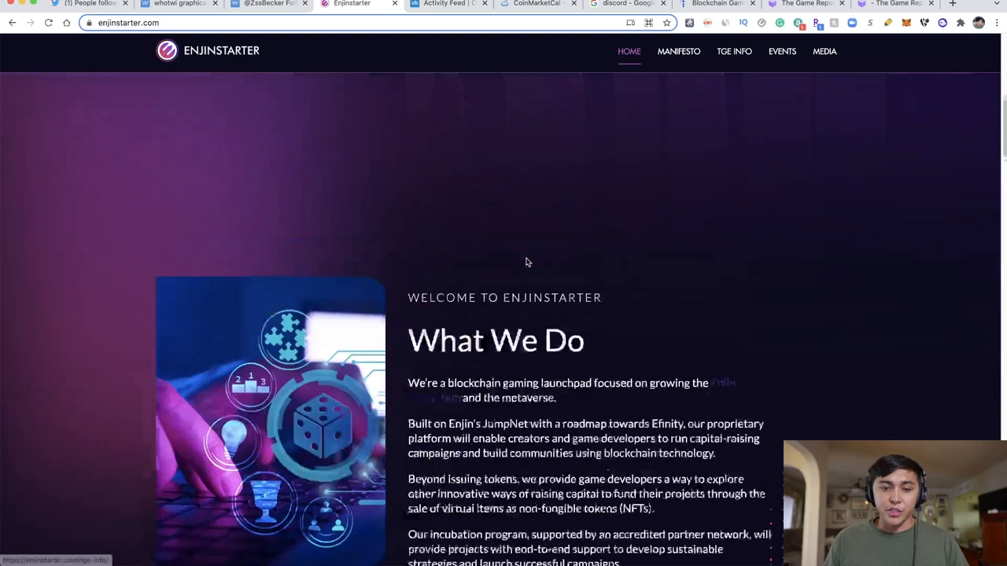
scroll("down", 3)
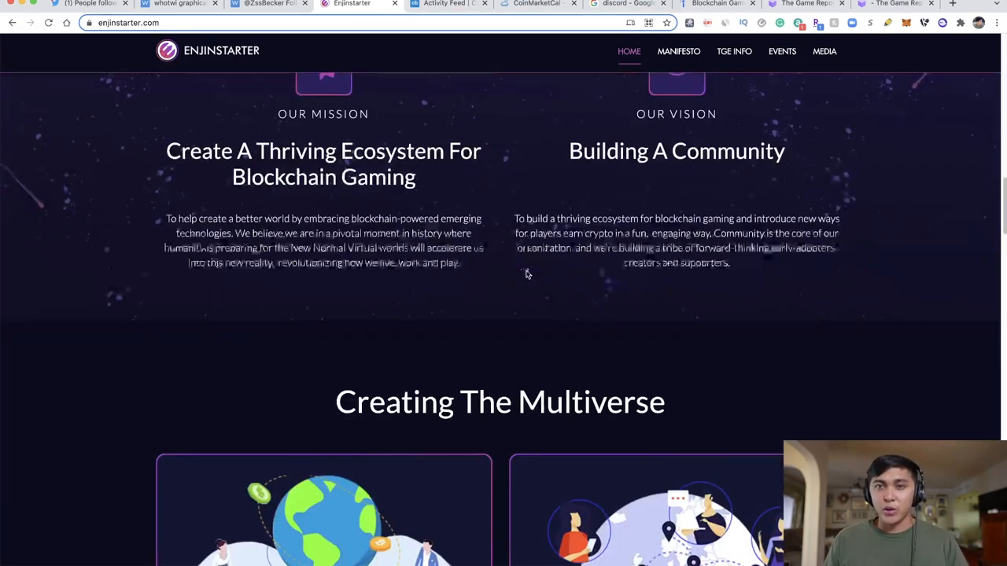
scroll("down", 3)
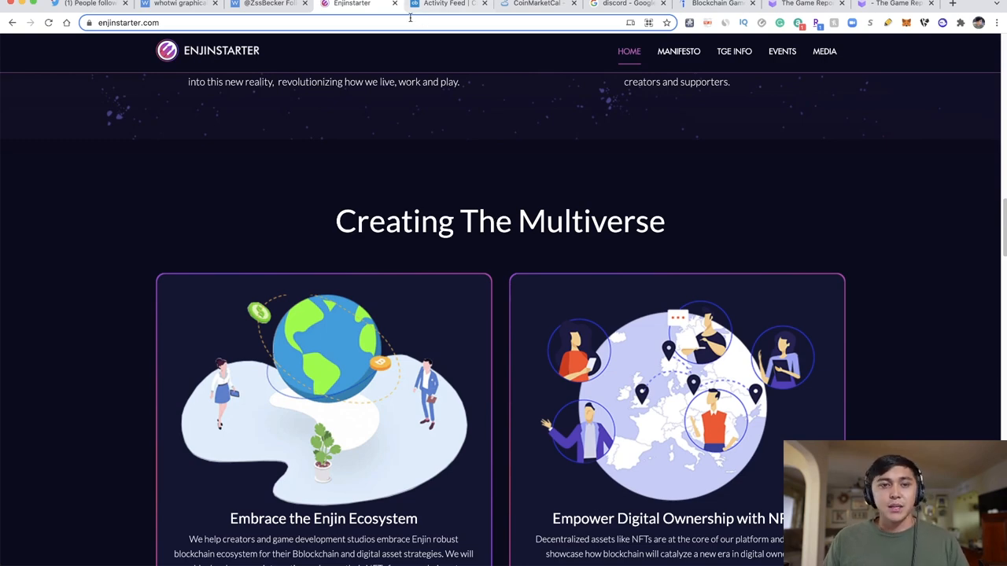
mouse_move(445, 4)
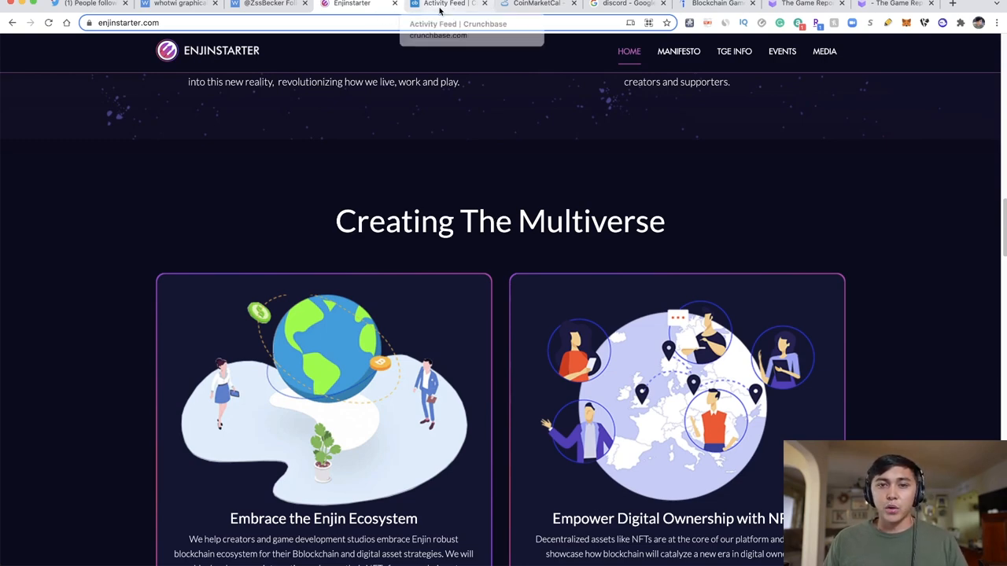
On Twitter, type 'au21' into search, then clear it back to recent searches
left_click(448, 4)
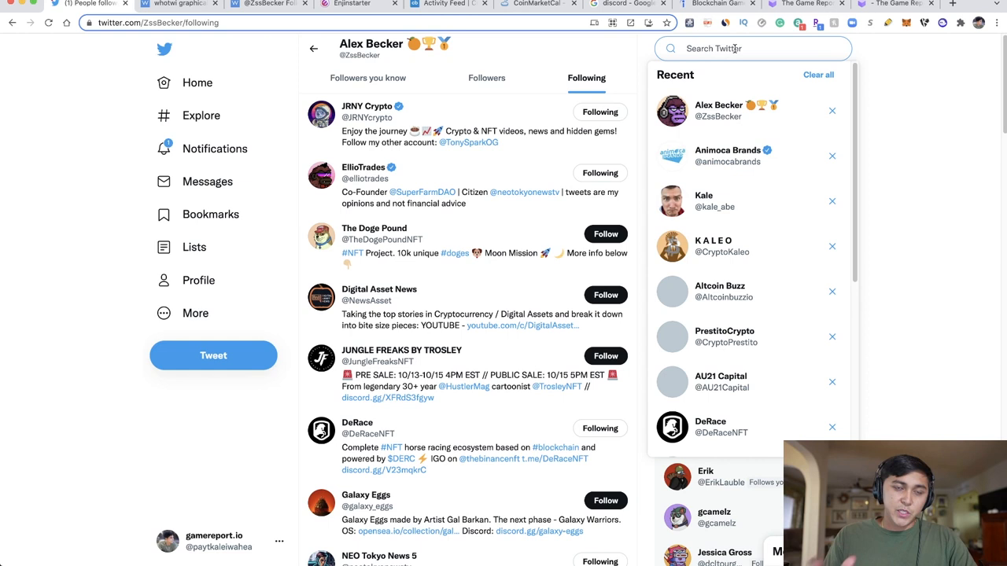
type("au21")
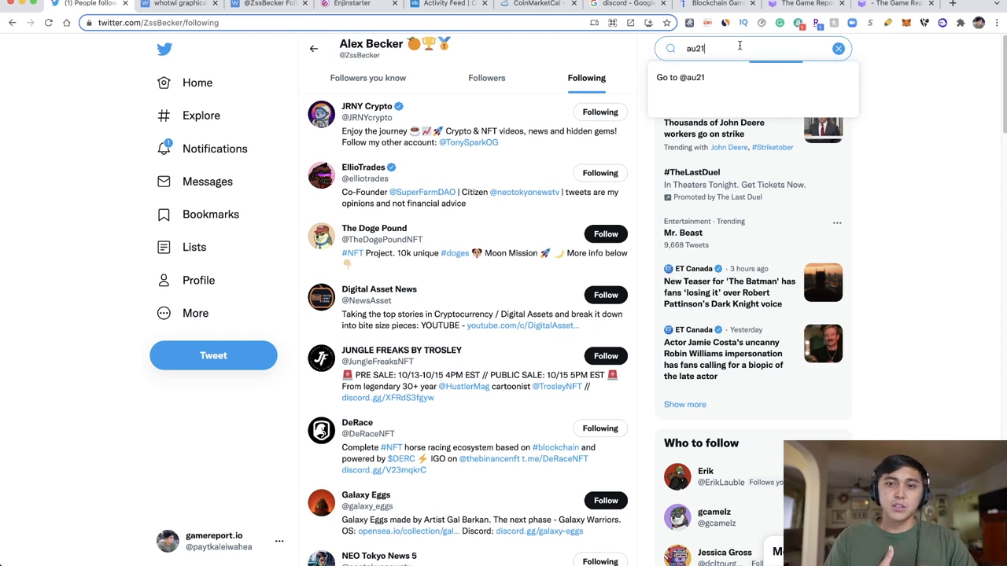
key("Backspace")
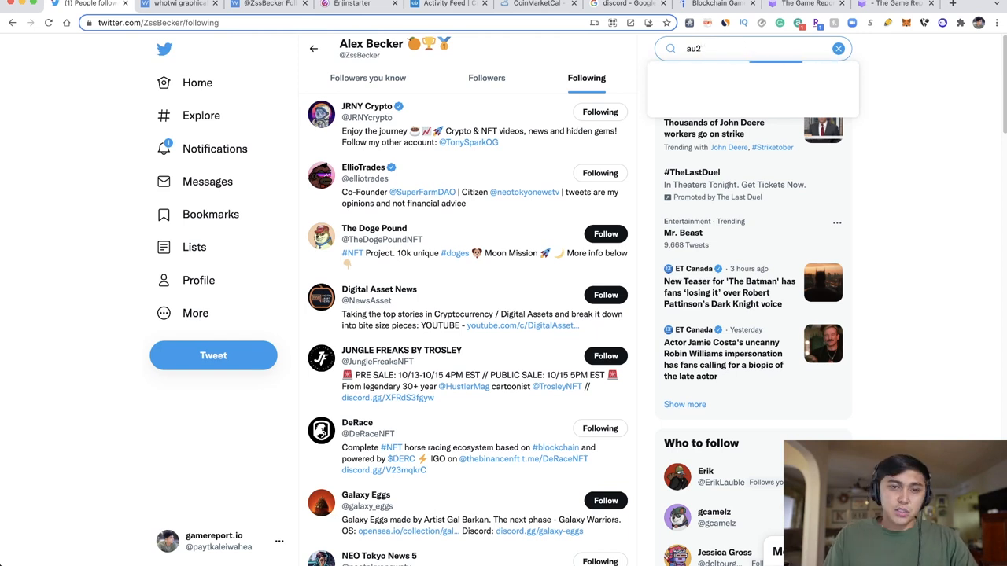
left_click(838, 48)
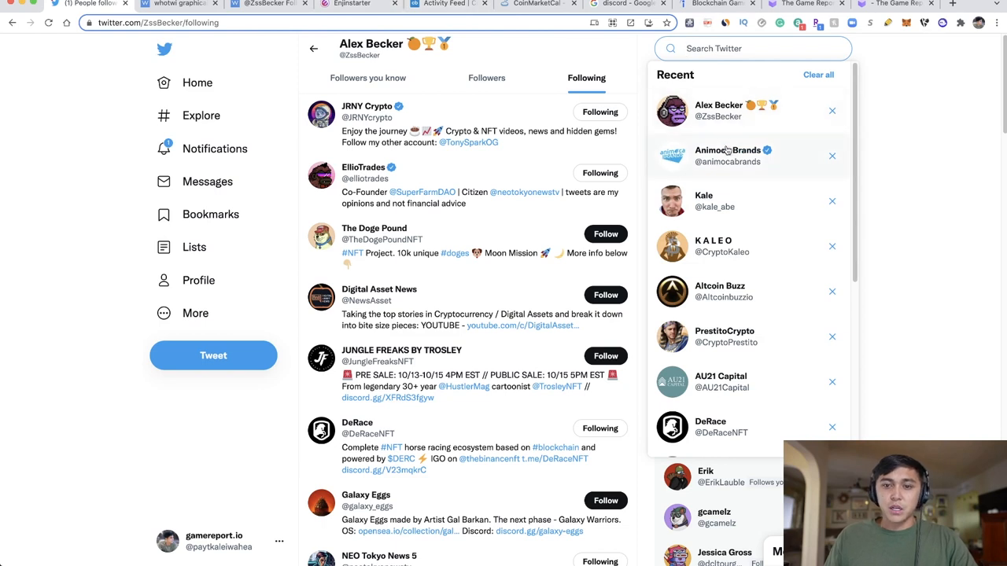
mouse_move(717, 164)
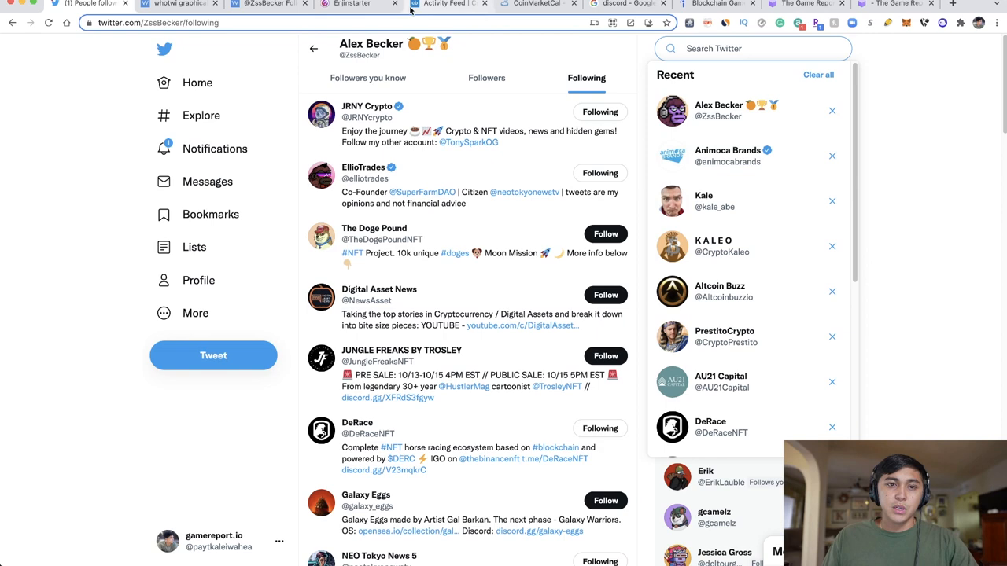
mouse_move(445, 4)
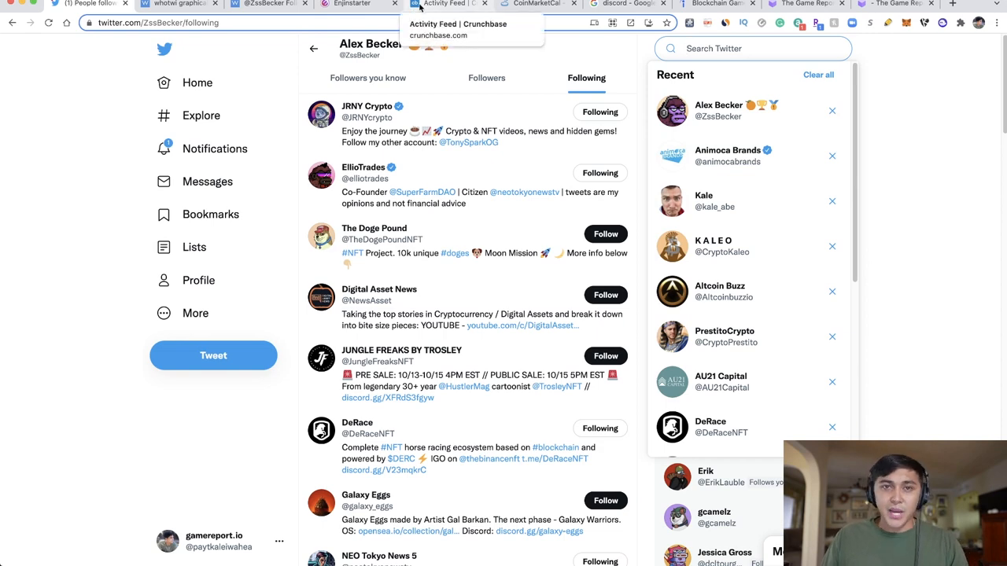
Open Animoca Brands' Crunchbase profile, view its investments, and open investee DeHorizon
left_click(448, 5)
type("animoca")
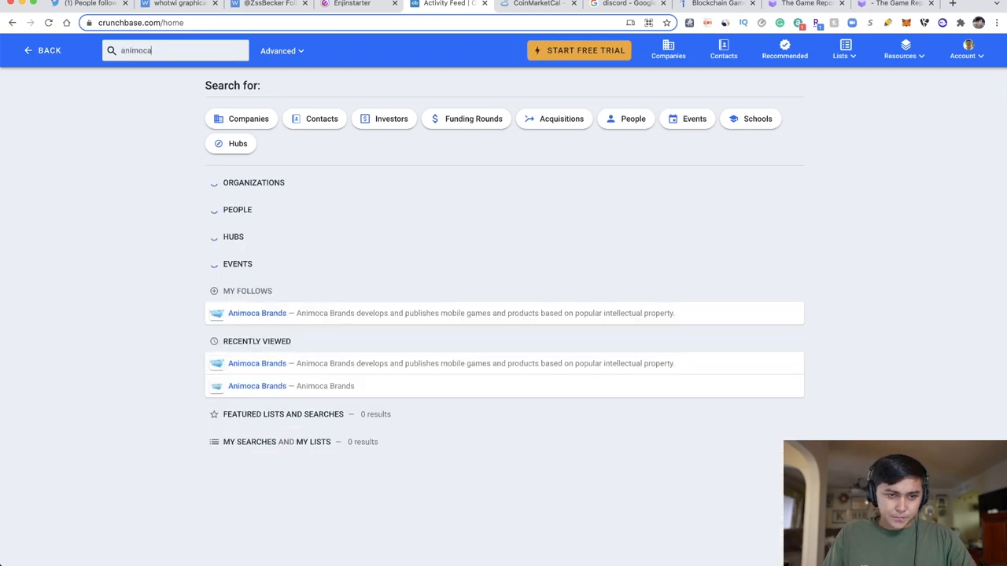
left_click(257, 312)
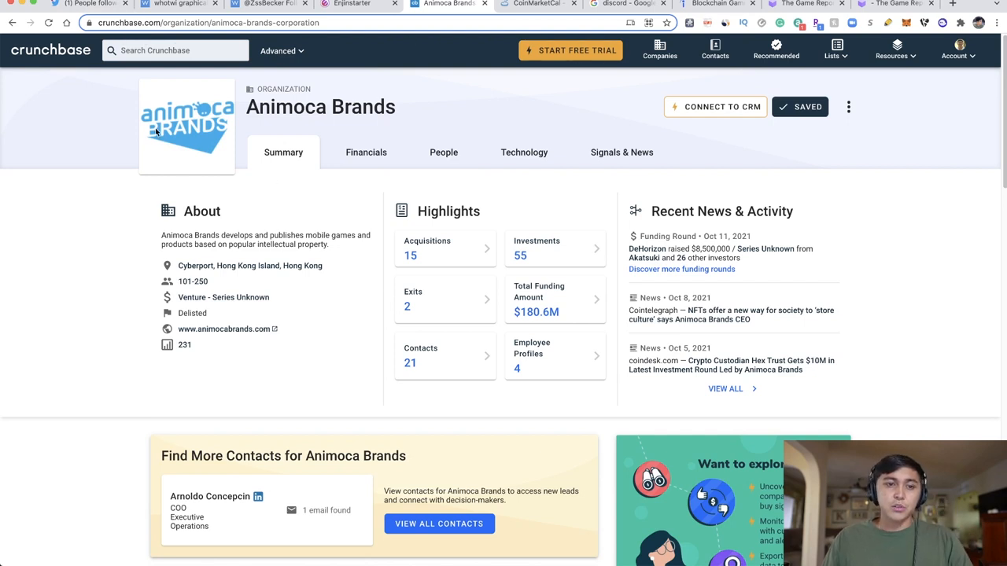
left_click(175, 50)
type("animoca")
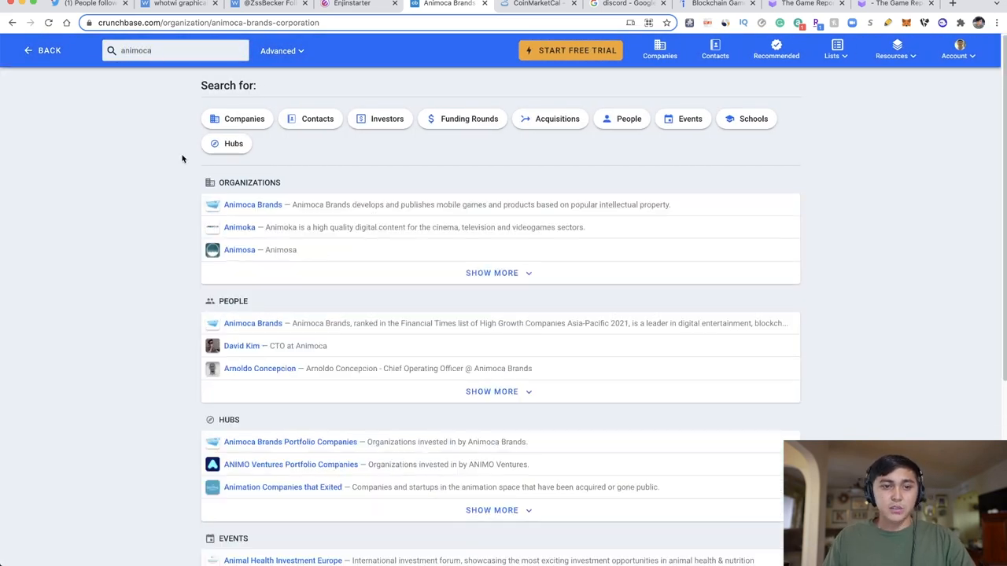
mouse_move(253, 205)
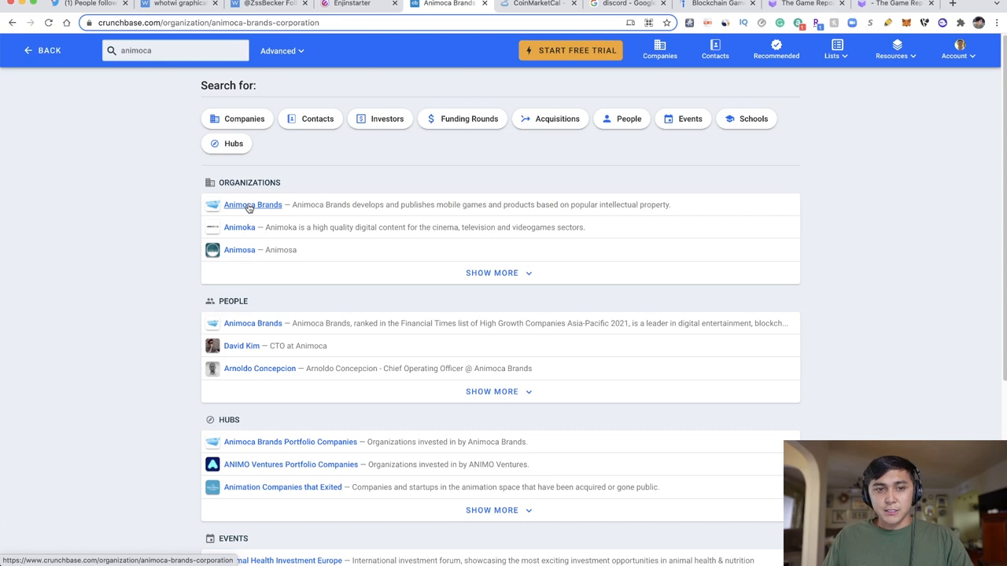
mouse_move(294, 208)
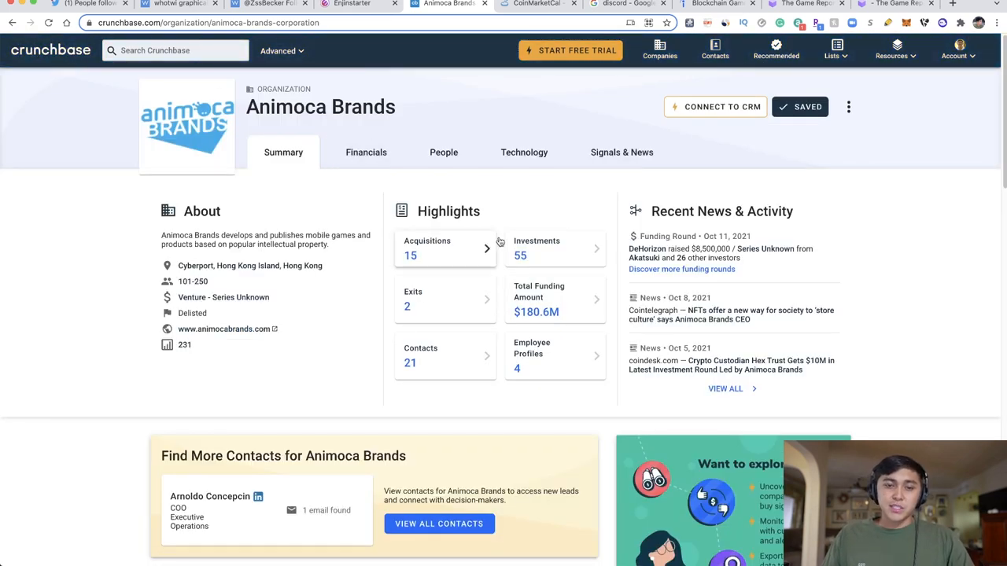
mouse_move(423, 319)
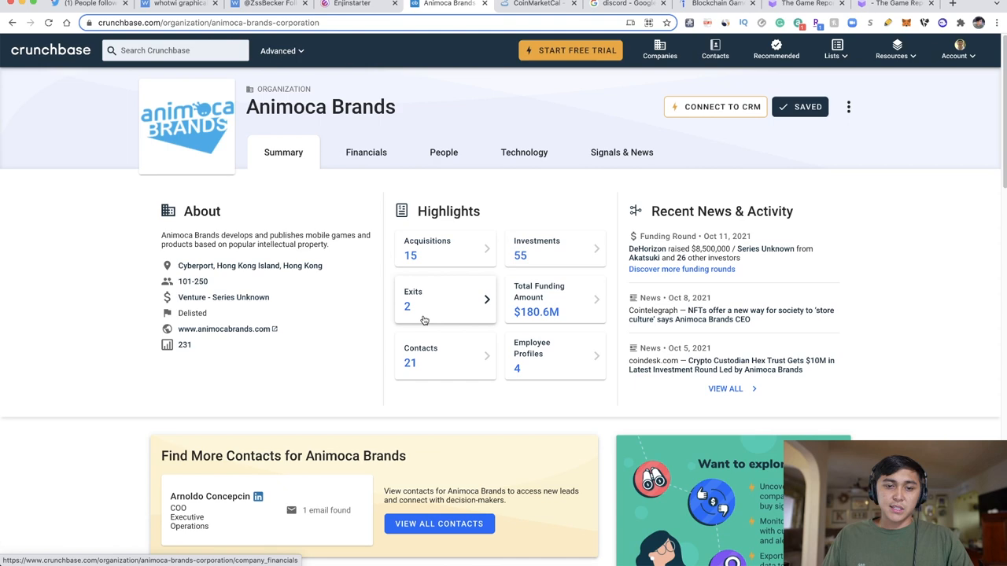
left_click(366, 151)
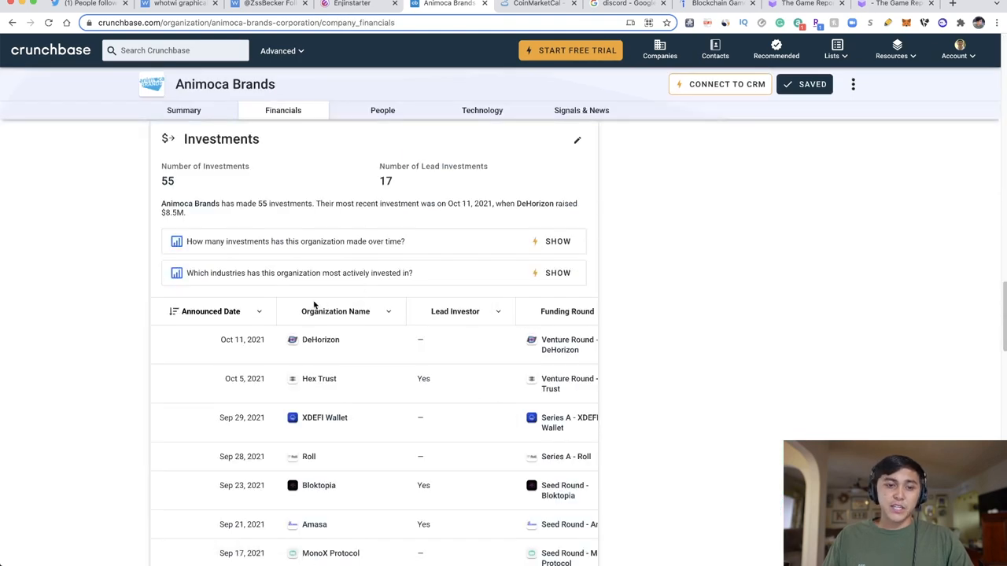
scroll("down", 3)
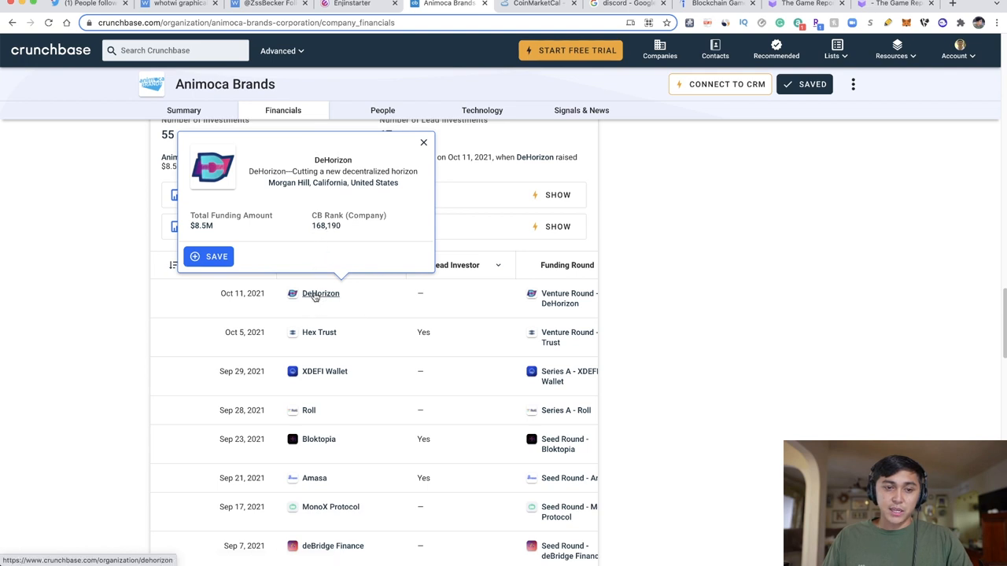
left_click(321, 294)
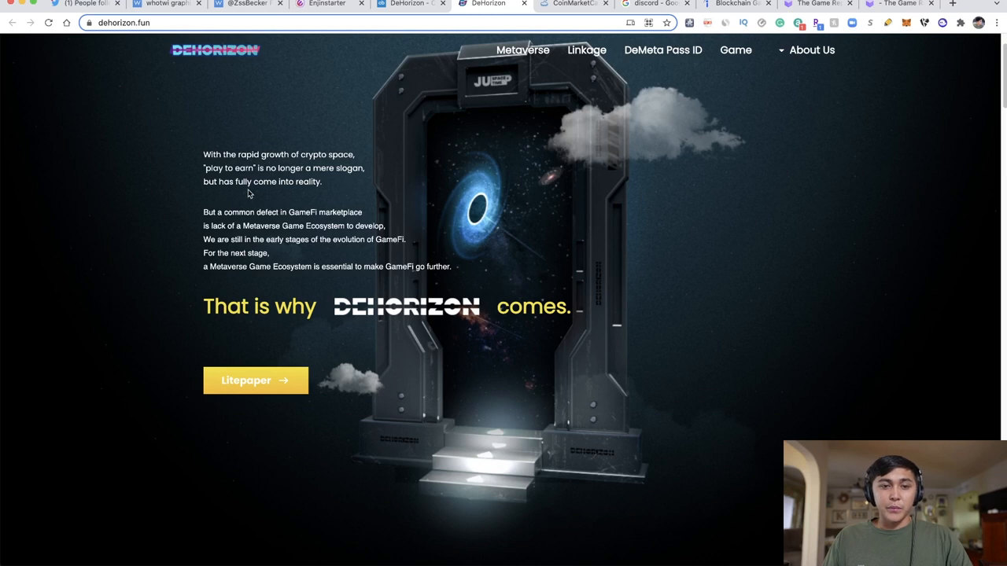
mouse_move(208, 213)
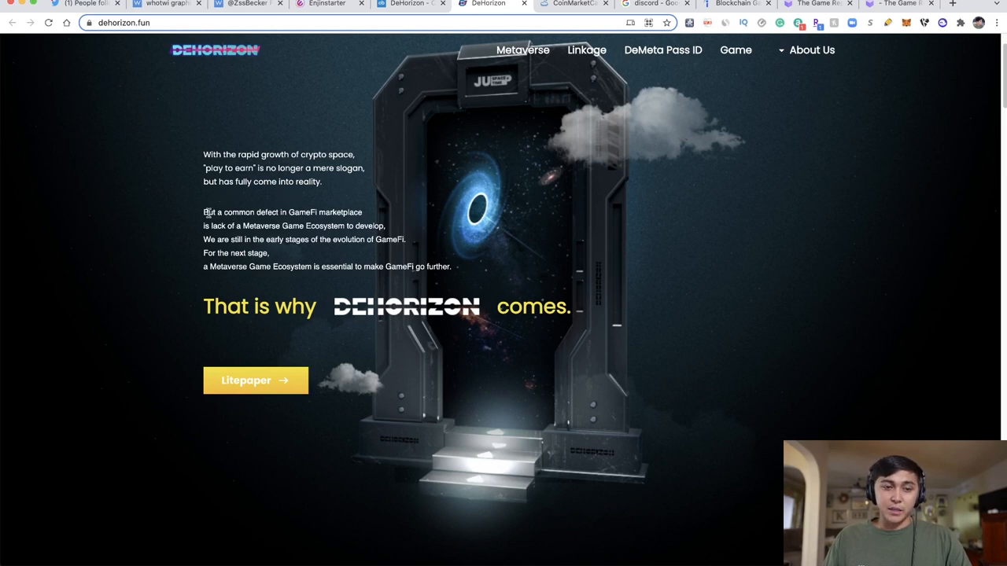
Highlight DeHorizon's GameFi and 'Metaverse Game Ecosystem' pitch, then open its Litepaper
left_click_drag(203, 212, 352, 212)
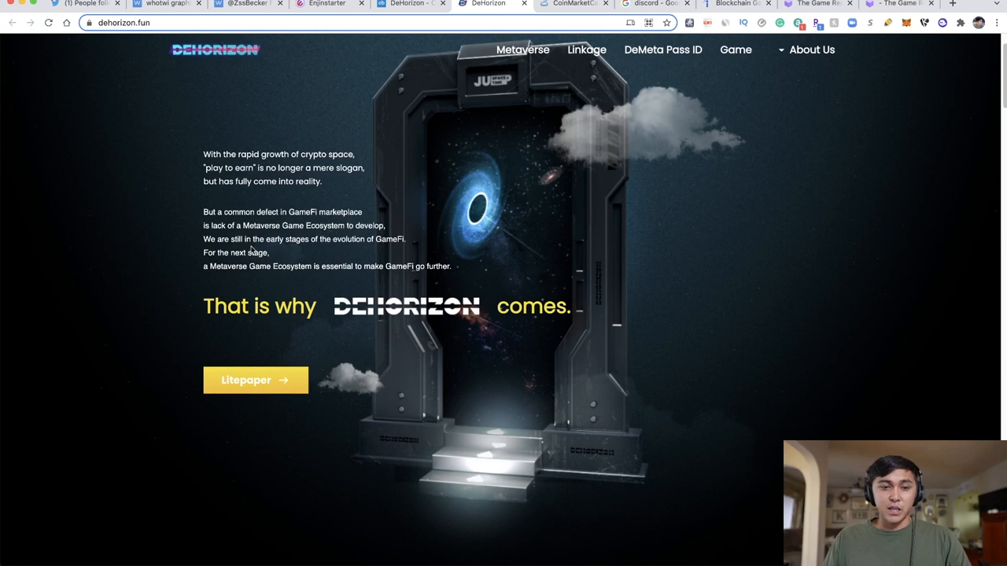
mouse_move(307, 254)
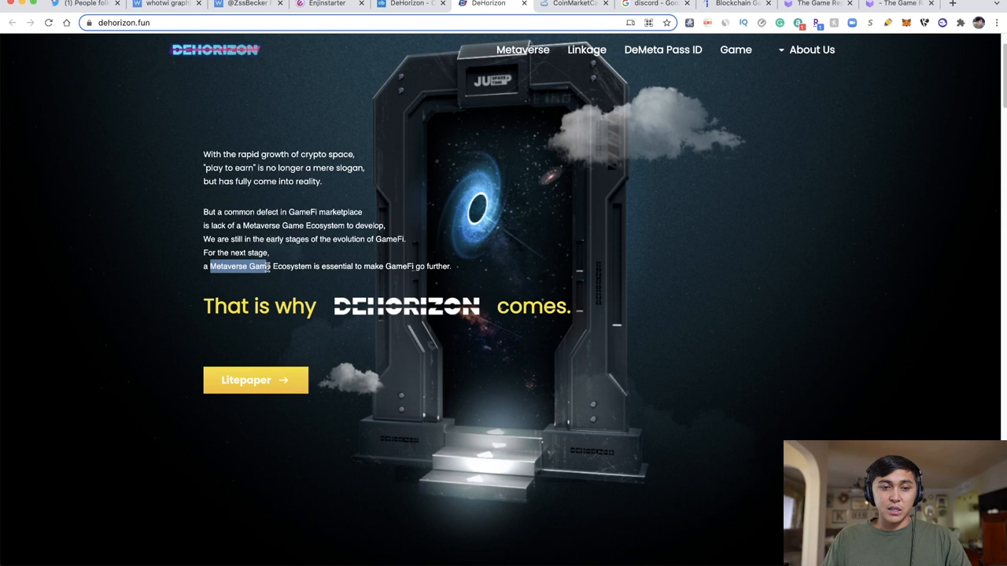
left_click_drag(271, 265, 452, 266)
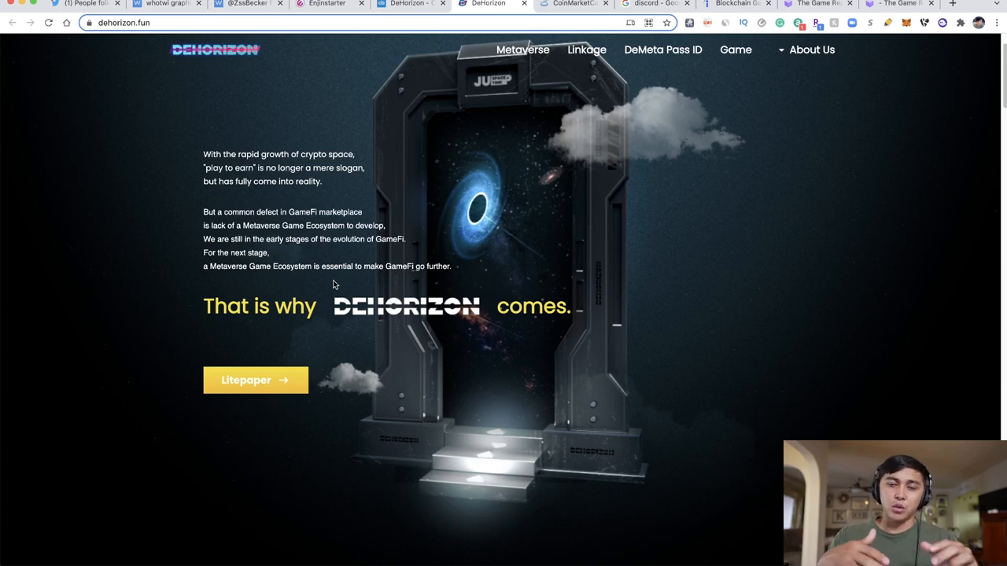
scroll("down", 3)
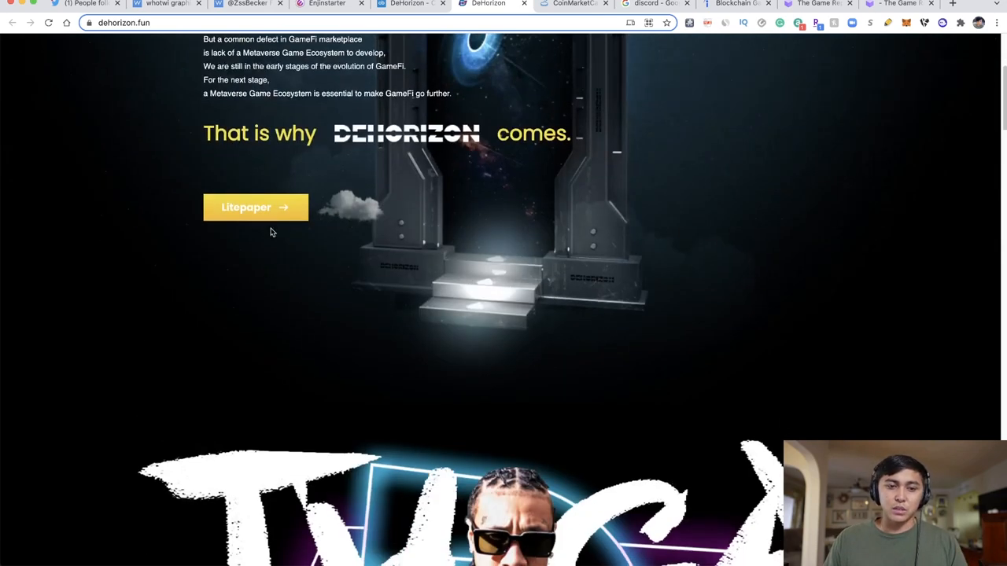
left_click(255, 207)
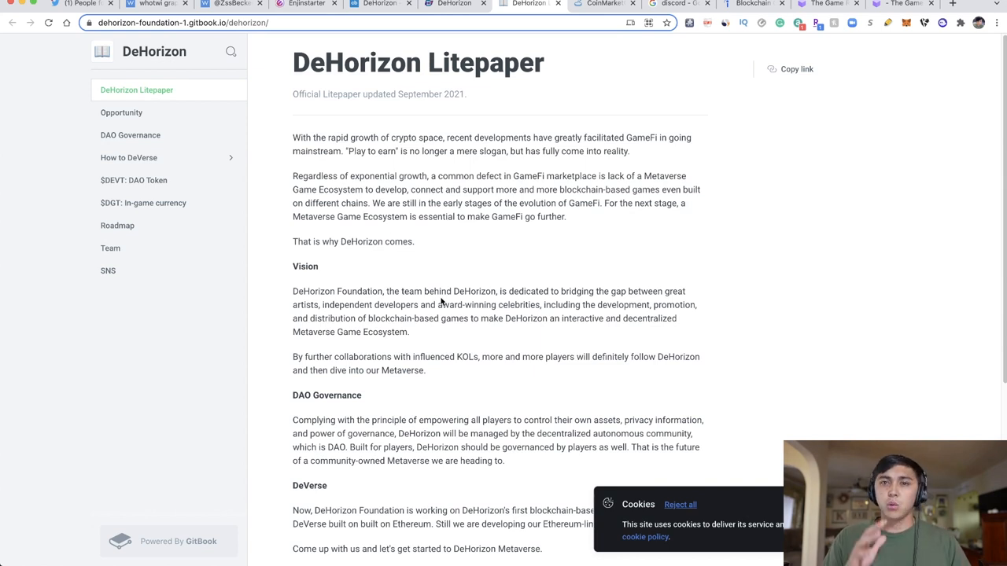
left_click(604, 4)
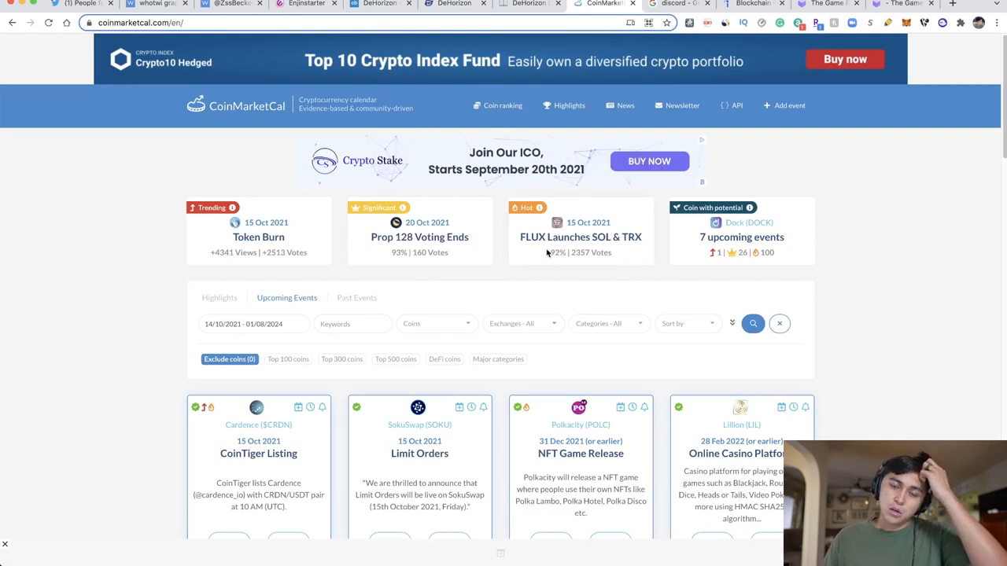
scroll("down", 3)
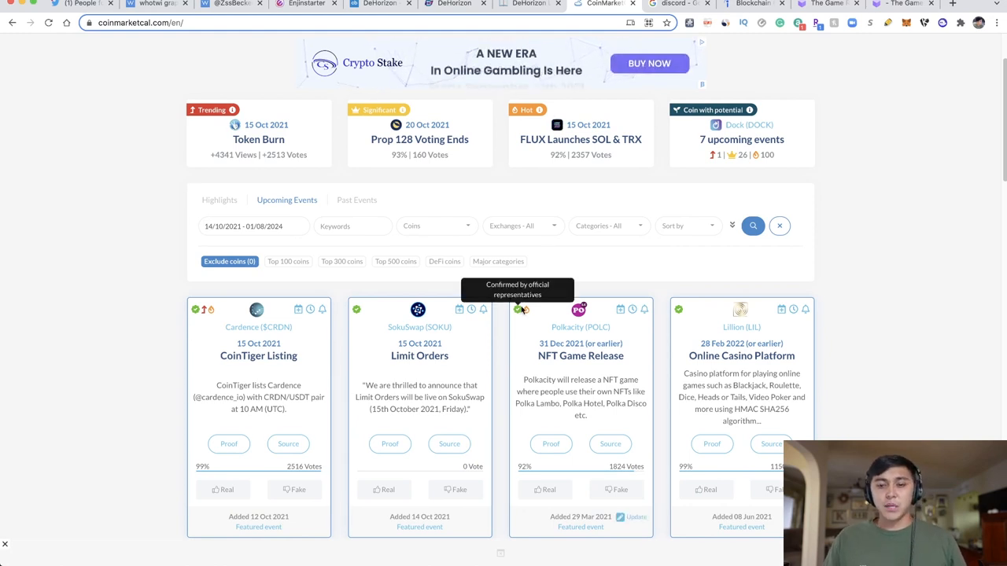
scroll("down", 3)
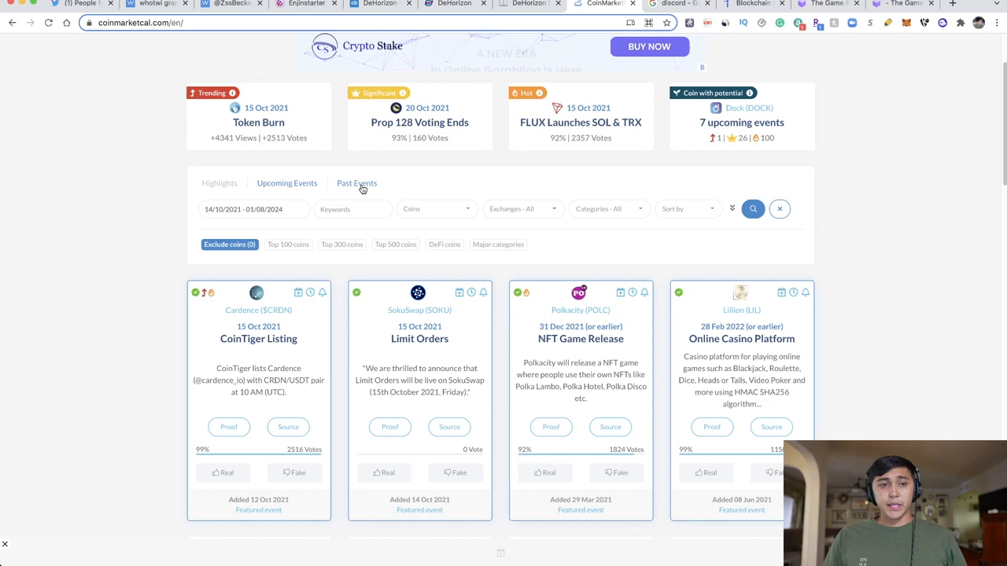
scroll("down", 3)
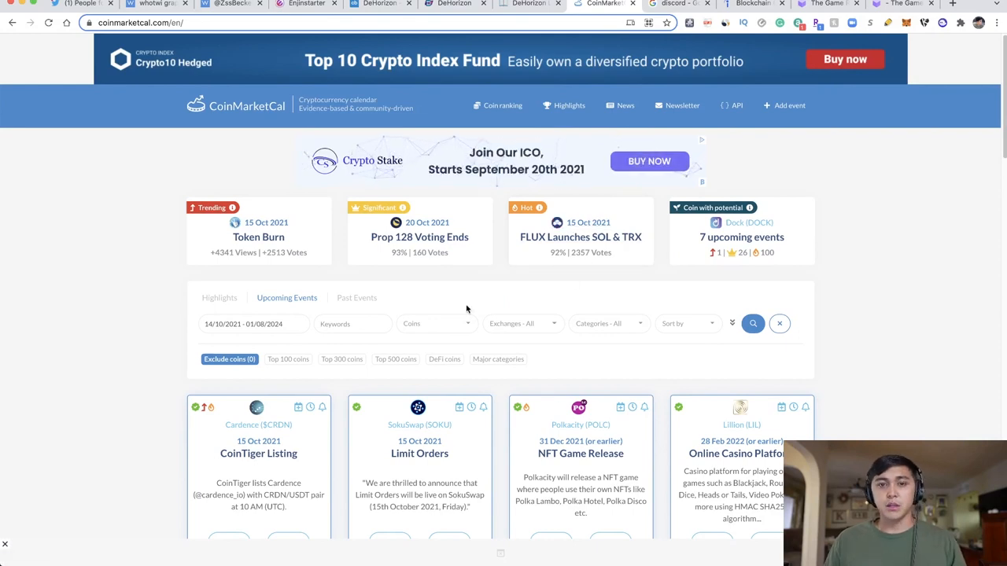
scroll("down", 3)
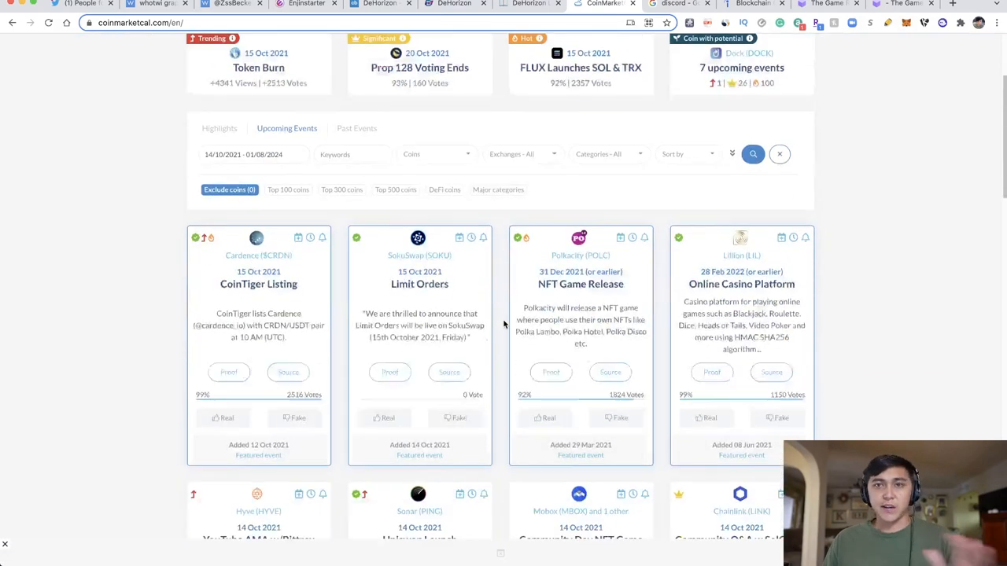
scroll("down", 3)
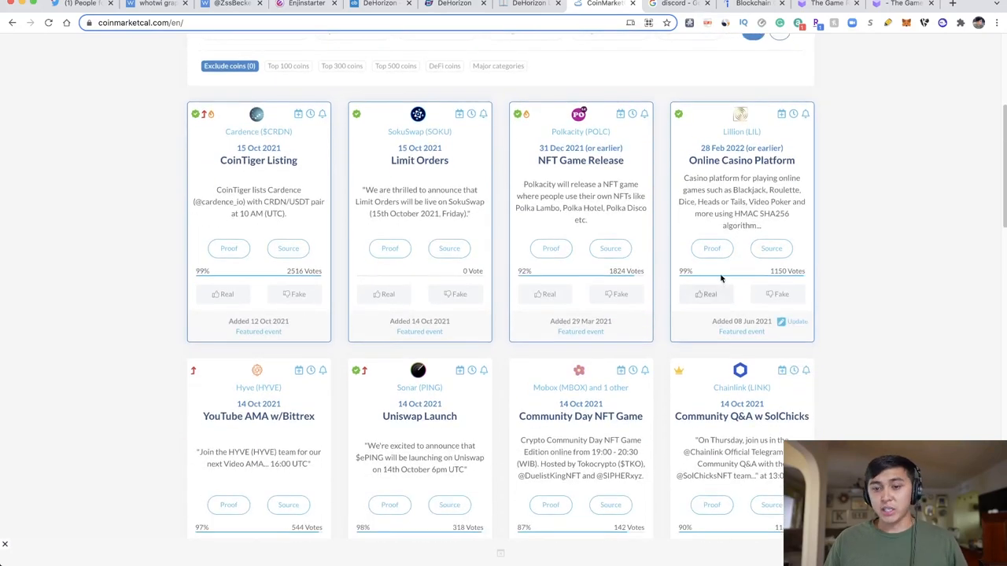
scroll("down", 3)
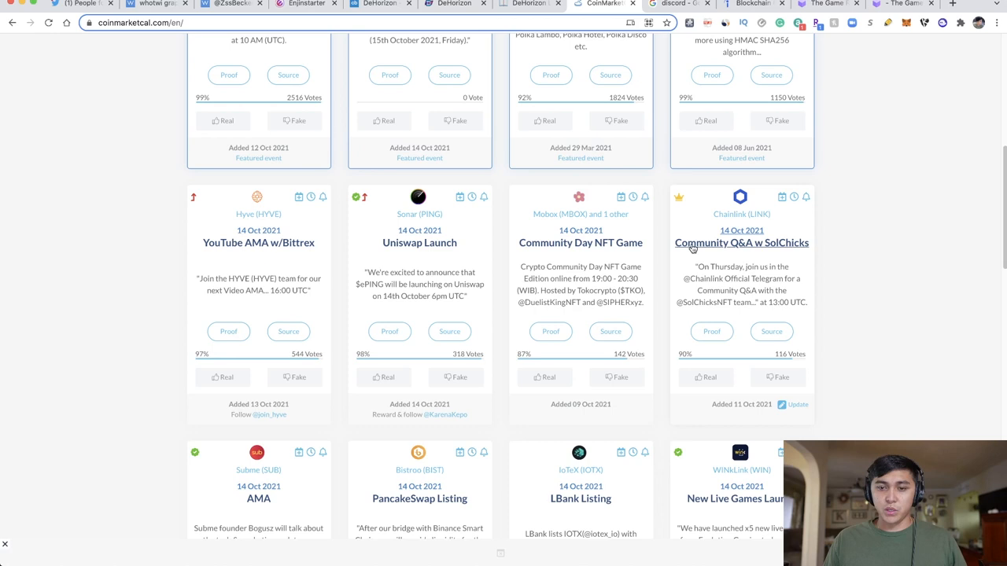
mouse_move(761, 250)
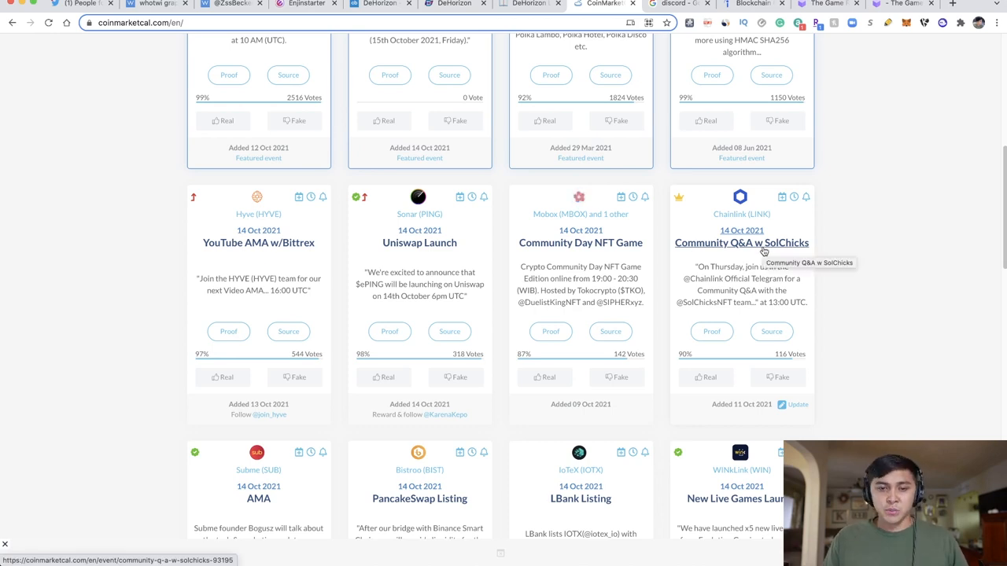
scroll("down", 3)
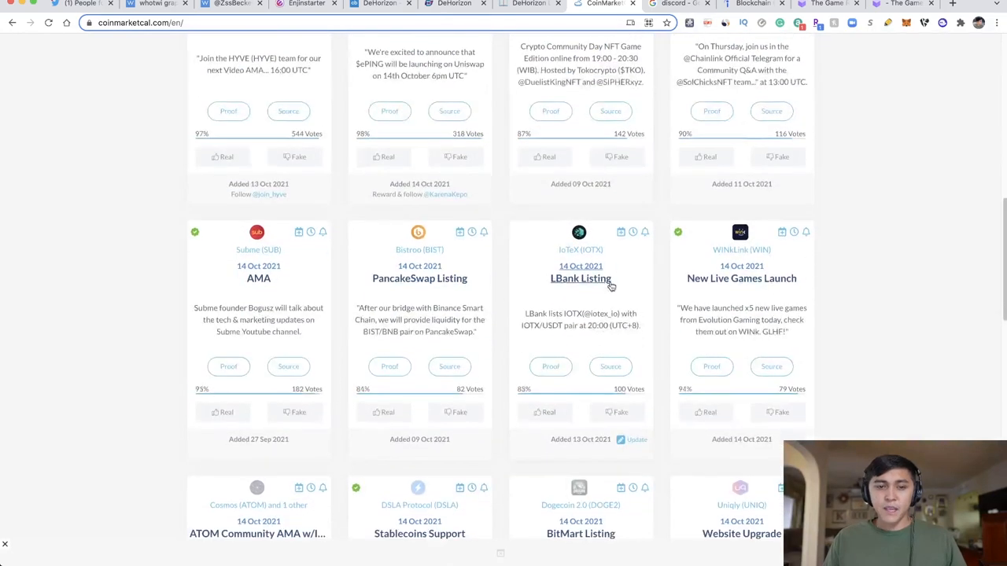
scroll("down", 3)
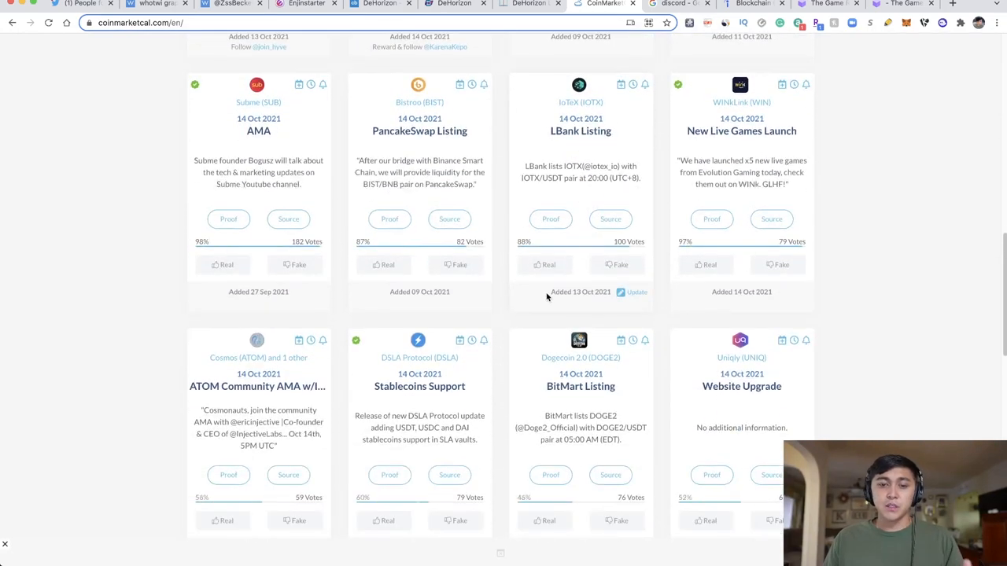
scroll("down", 3)
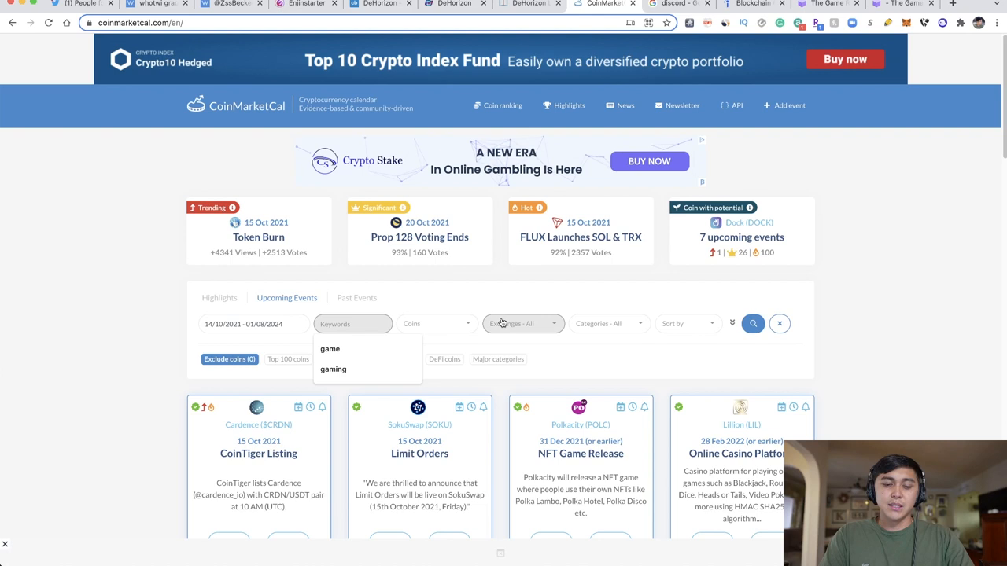
Filter CoinMarketCal upcoming events by 'game' and sort them by relevance
type("game")
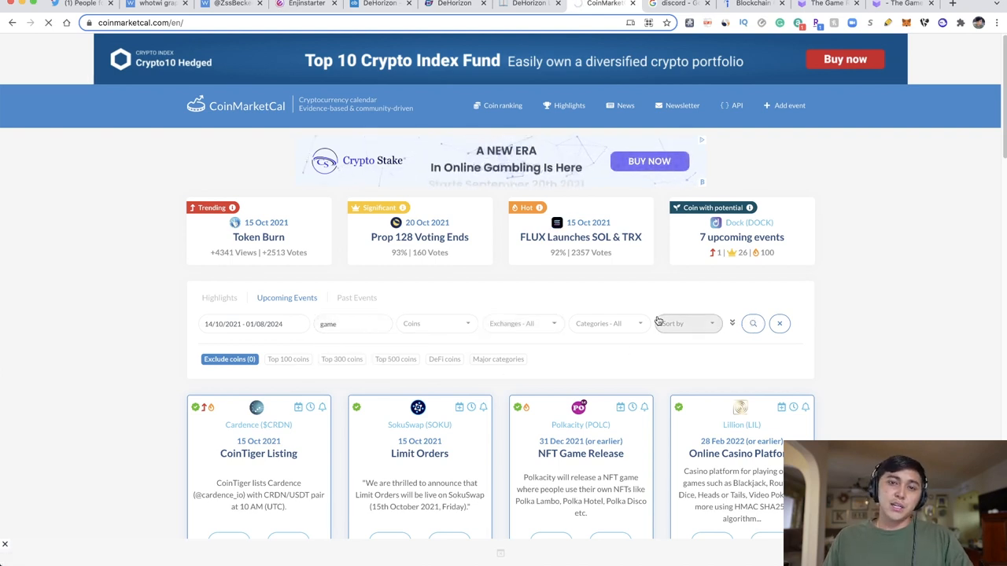
scroll("down", 3)
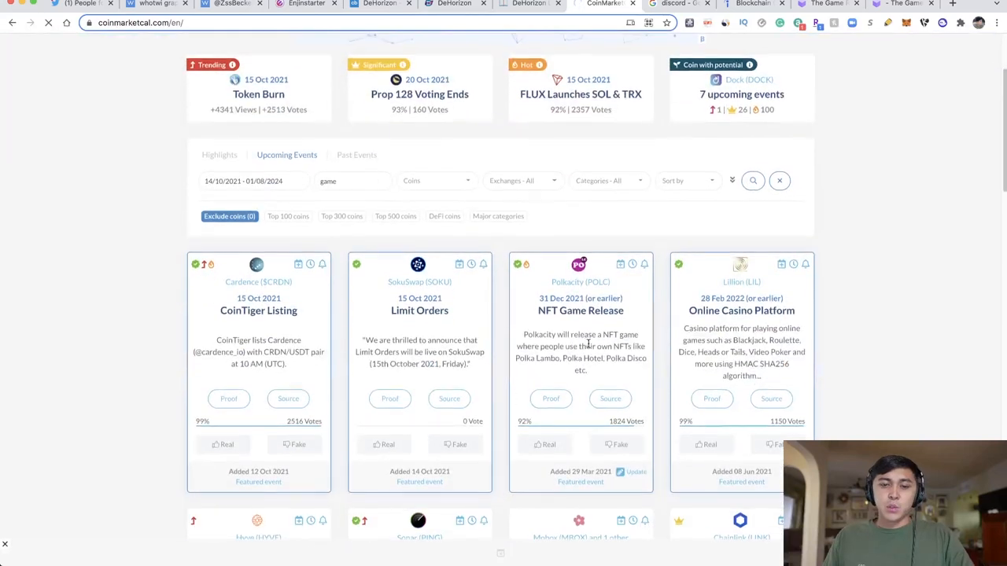
left_click(751, 180)
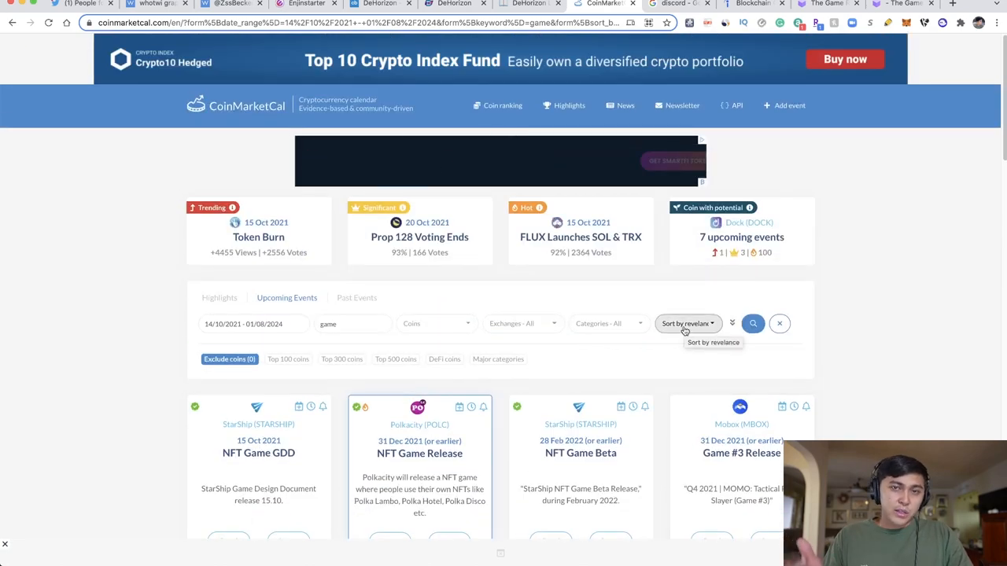
scroll("down", 3)
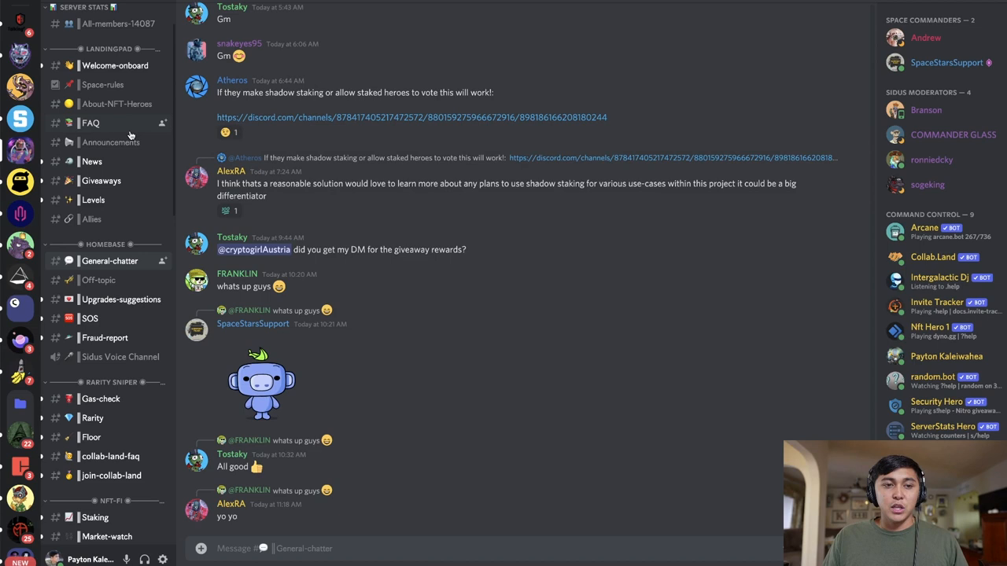
mouse_move(111, 143)
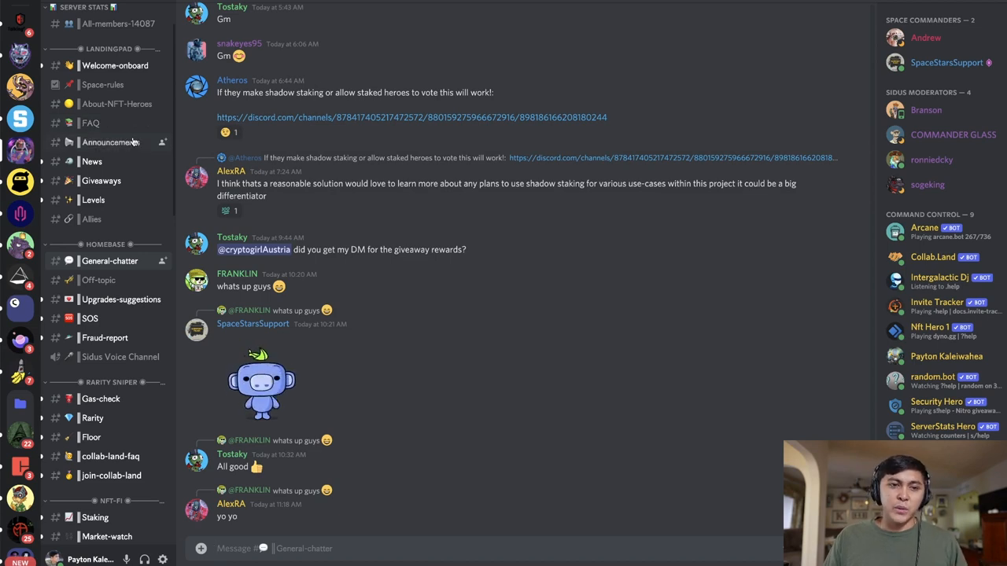
mouse_move(129, 165)
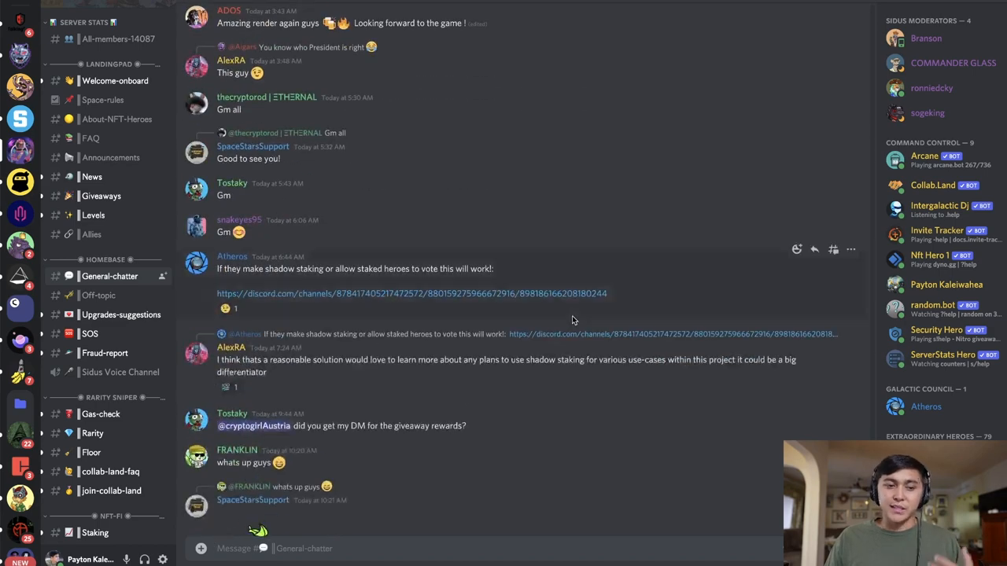
mouse_move(500, 324)
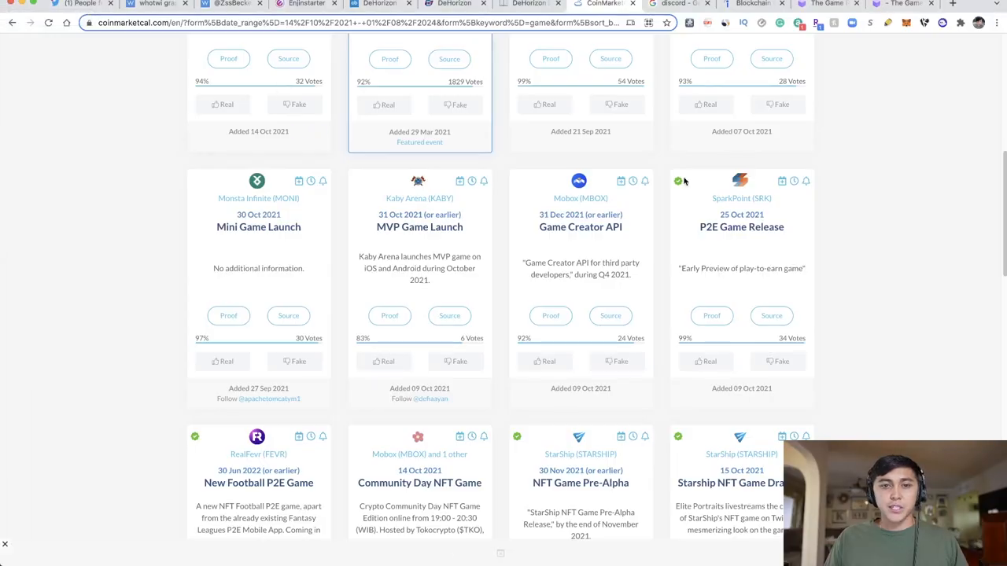
mouse_move(595, 57)
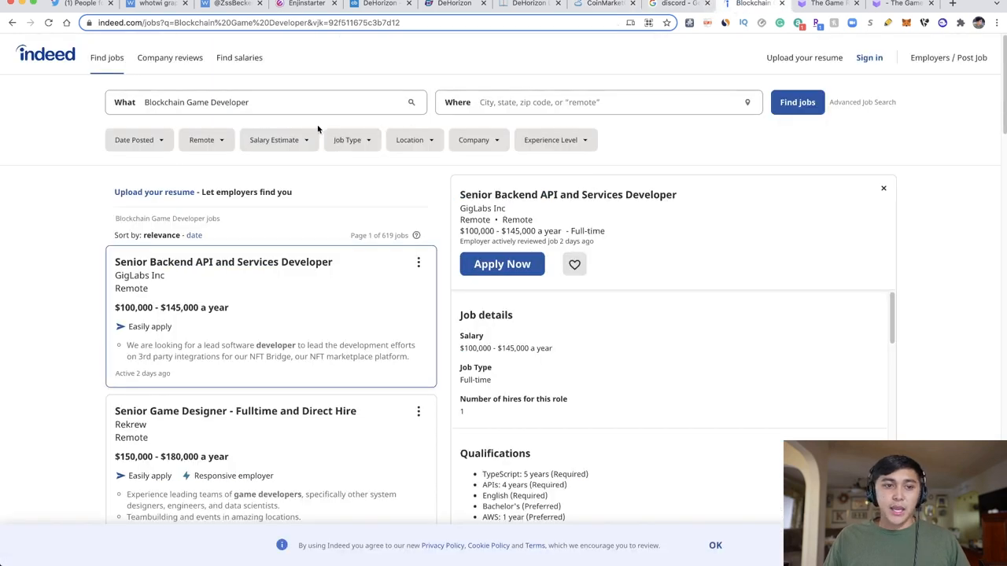
mouse_move(307, 118)
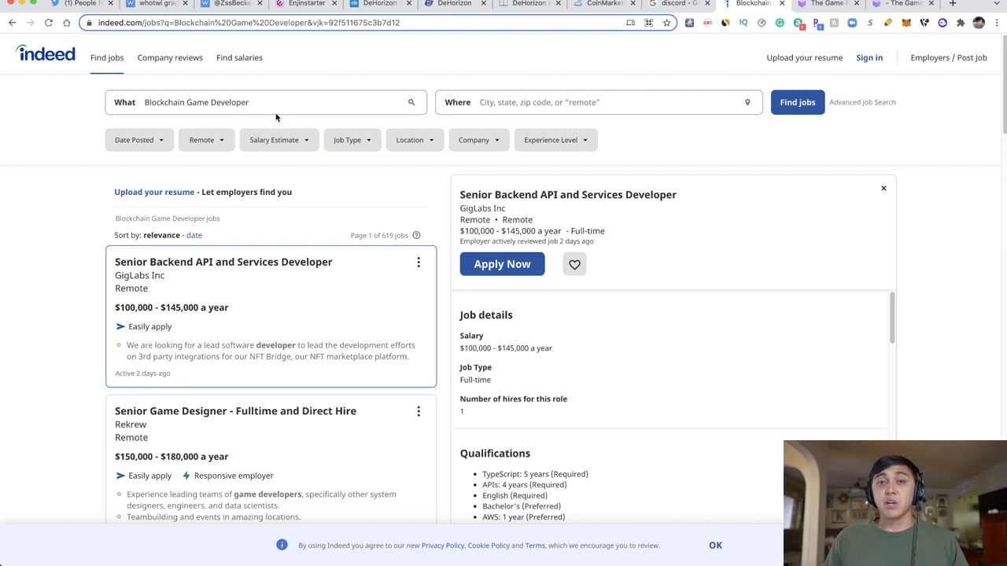
Open Attack Wagon Games' Full Stack Solidity Developer listing and select the company name
scroll("down", 3)
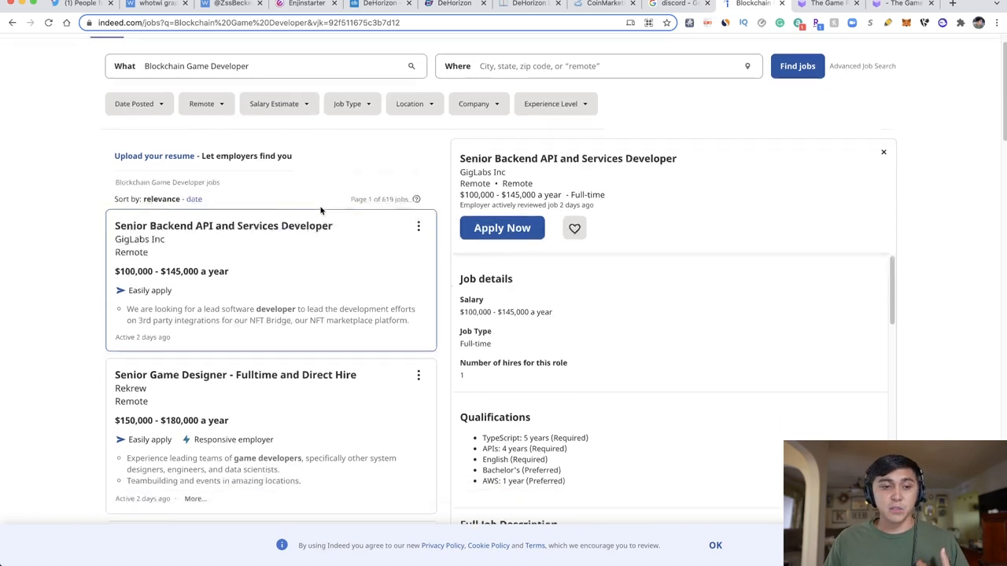
scroll("down", 3)
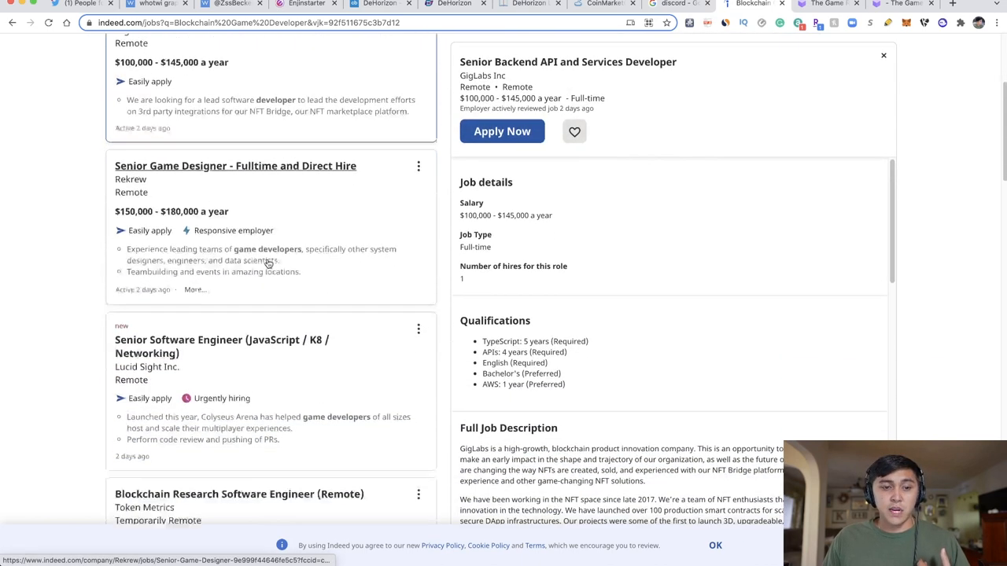
scroll("down", 3)
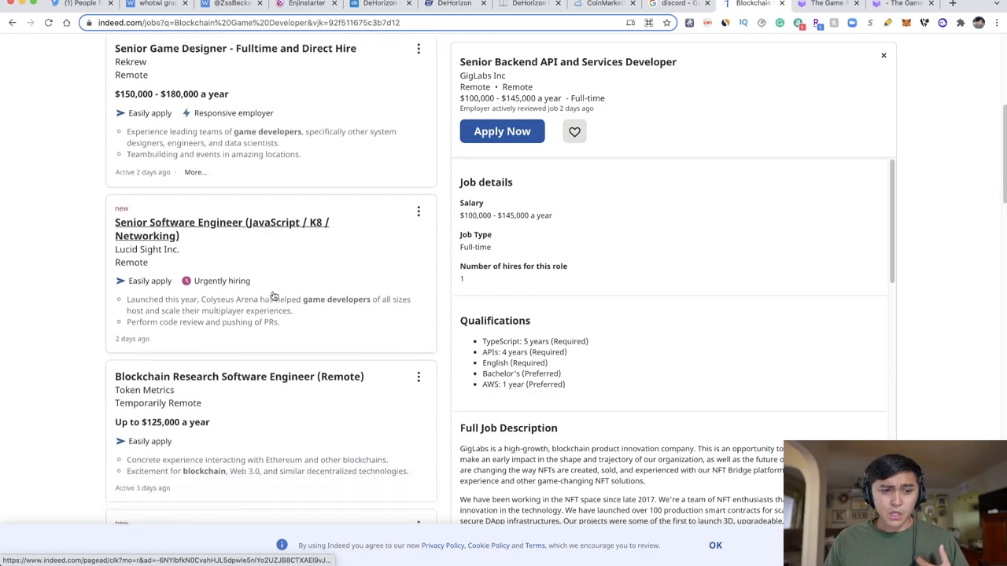
scroll("down", 3)
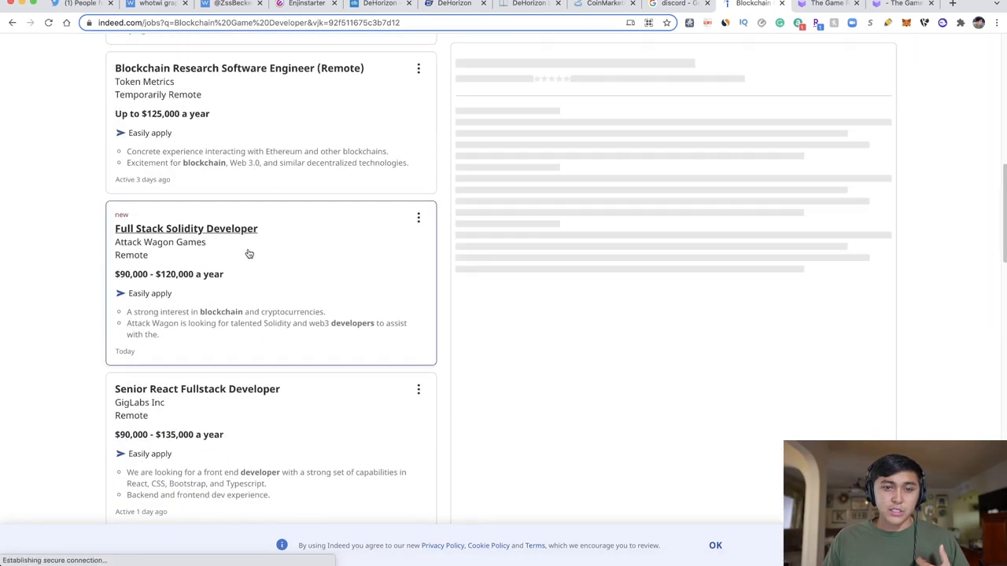
left_click(186, 228)
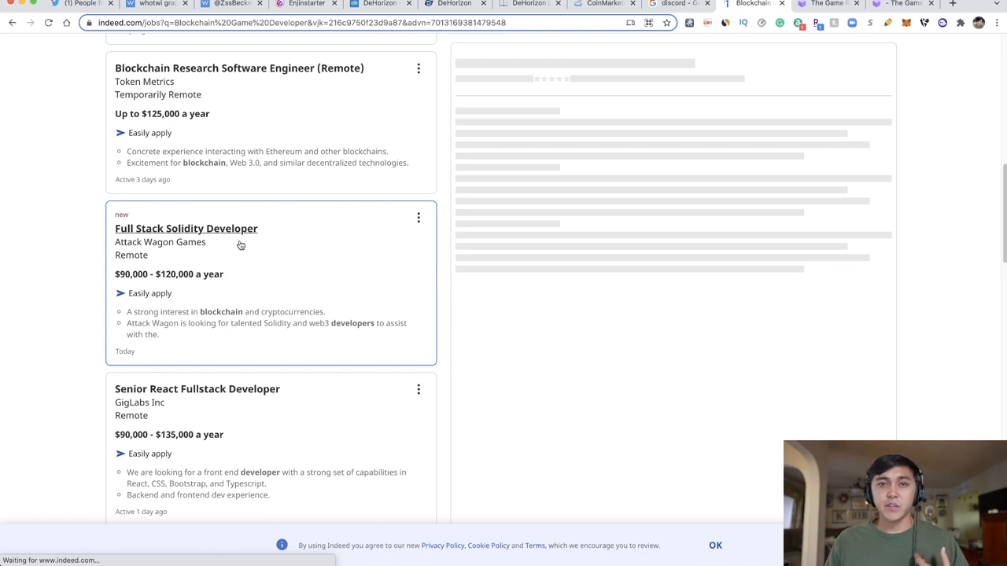
left_click(186, 228)
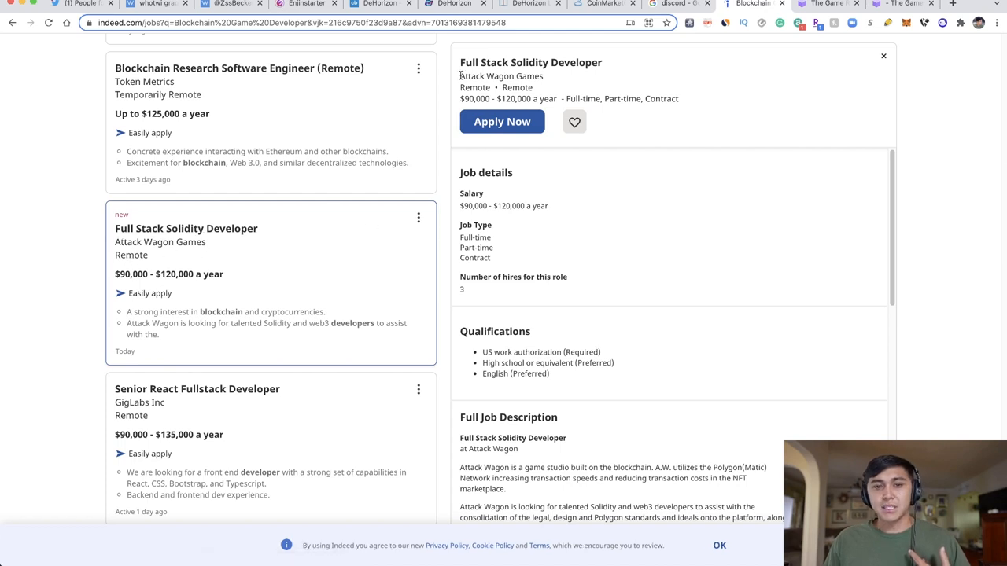
double_click(501, 76)
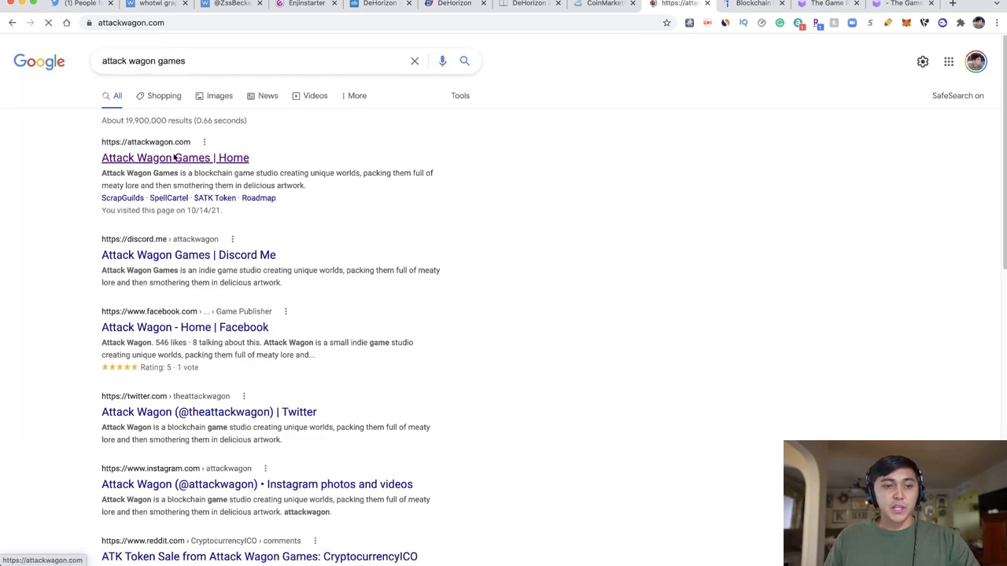
Open the 'Attack Wagon Games | Home' result from Google
left_click(175, 157)
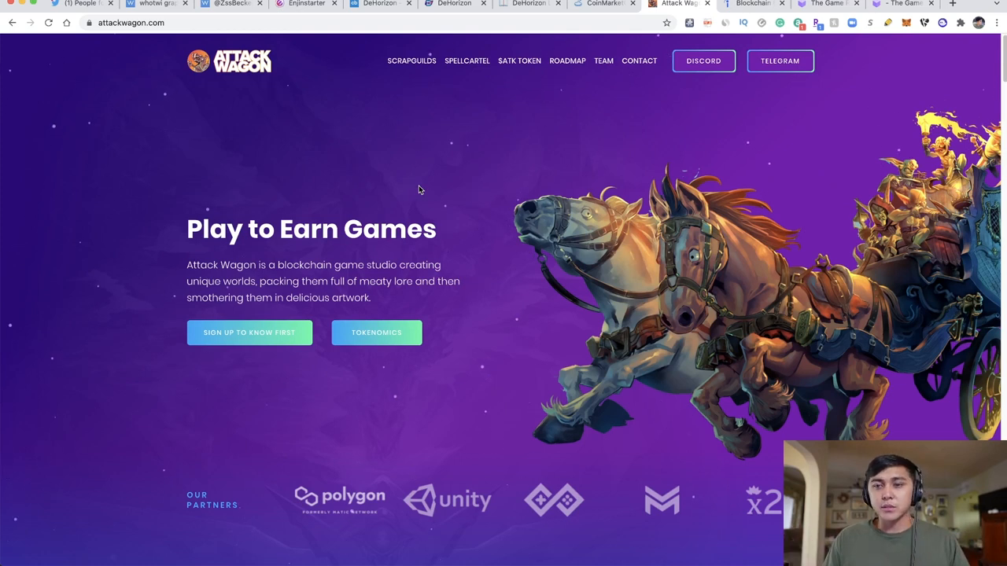
mouse_move(410, 185)
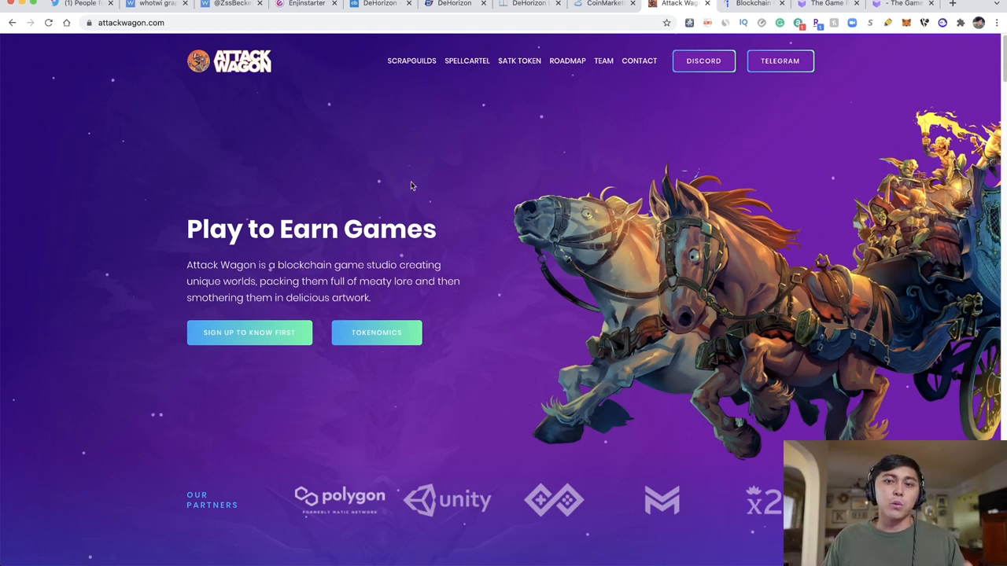
mouse_move(703, 61)
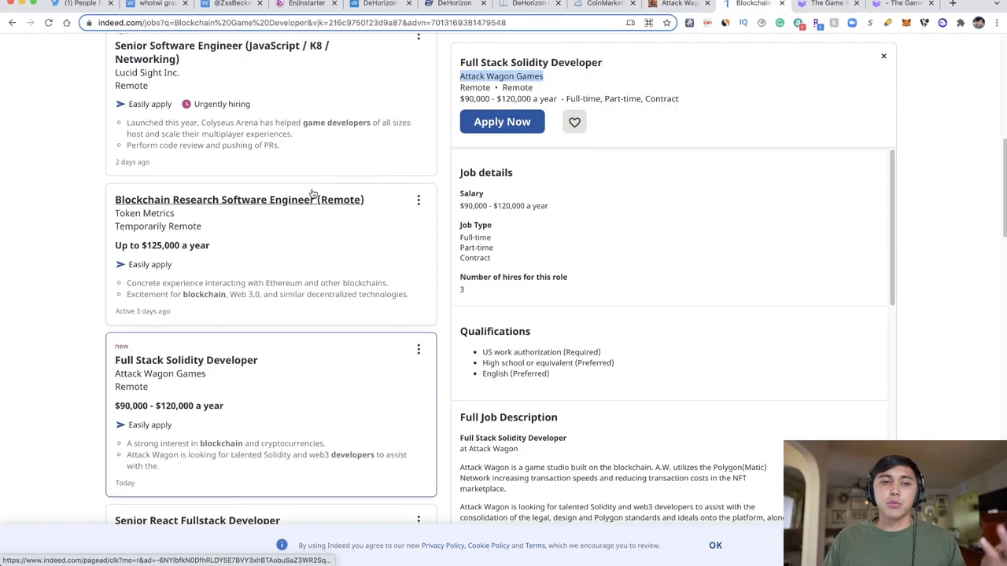
scroll("up", 3)
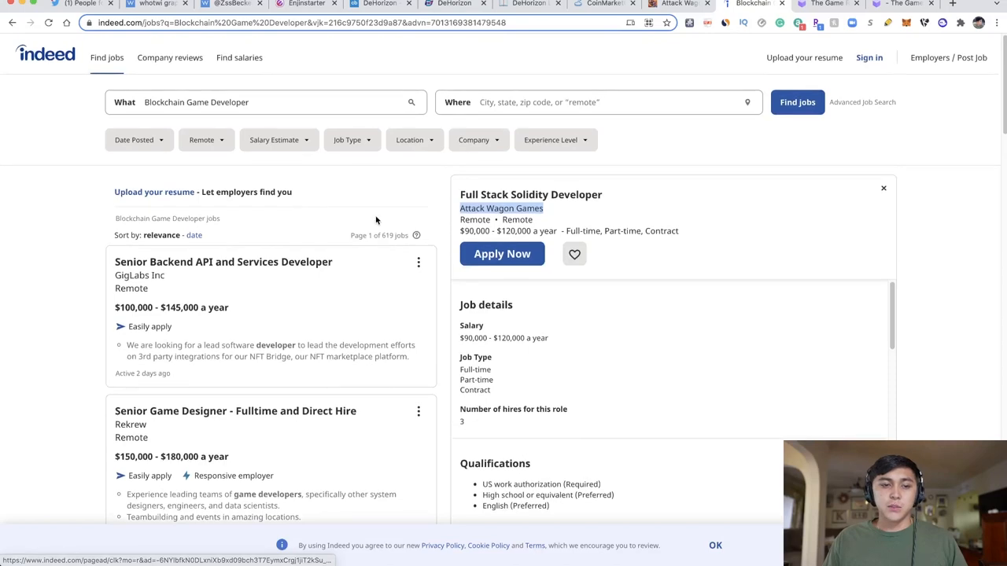
scroll("down", 3)
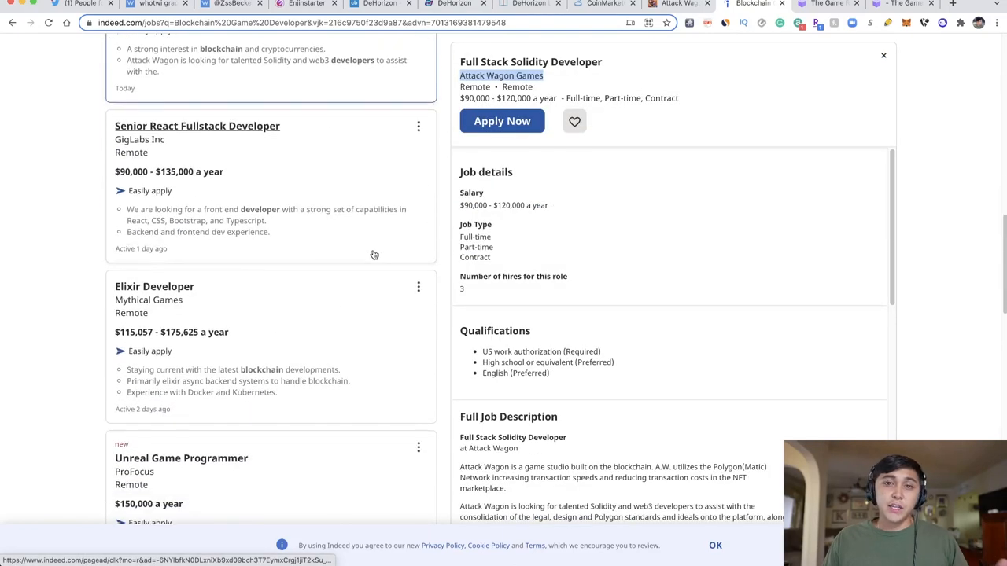
scroll("down", 3)
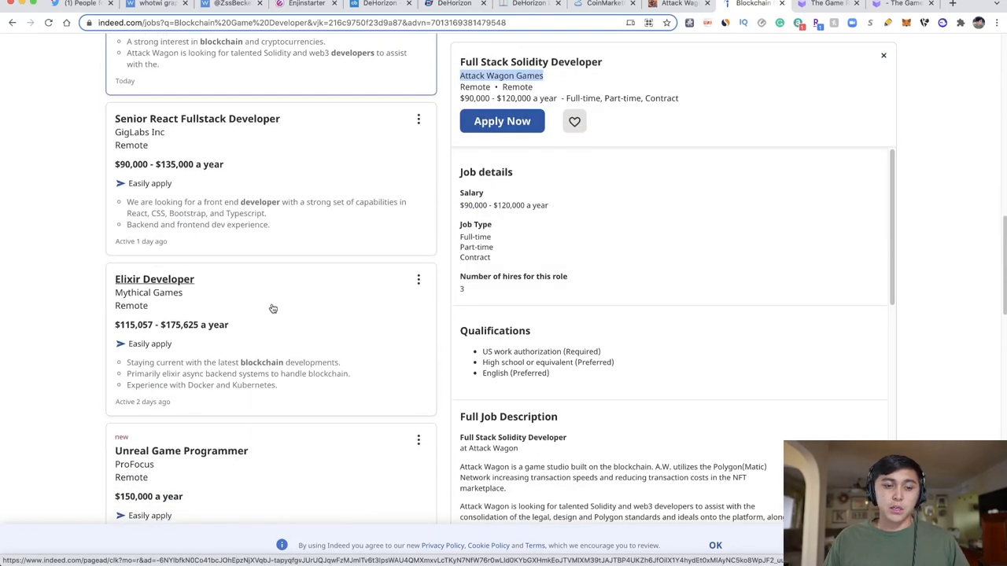
mouse_move(203, 305)
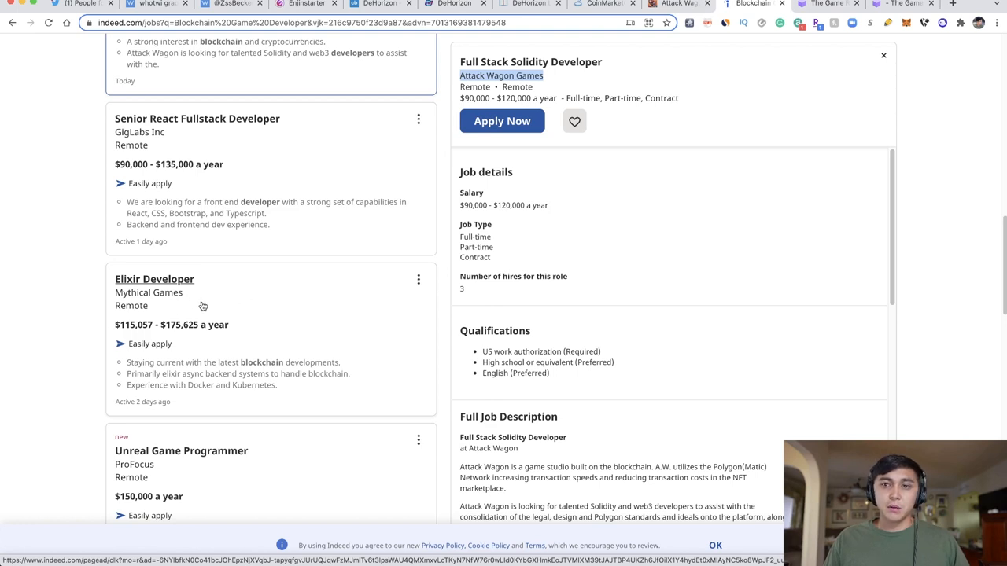
mouse_move(202, 307)
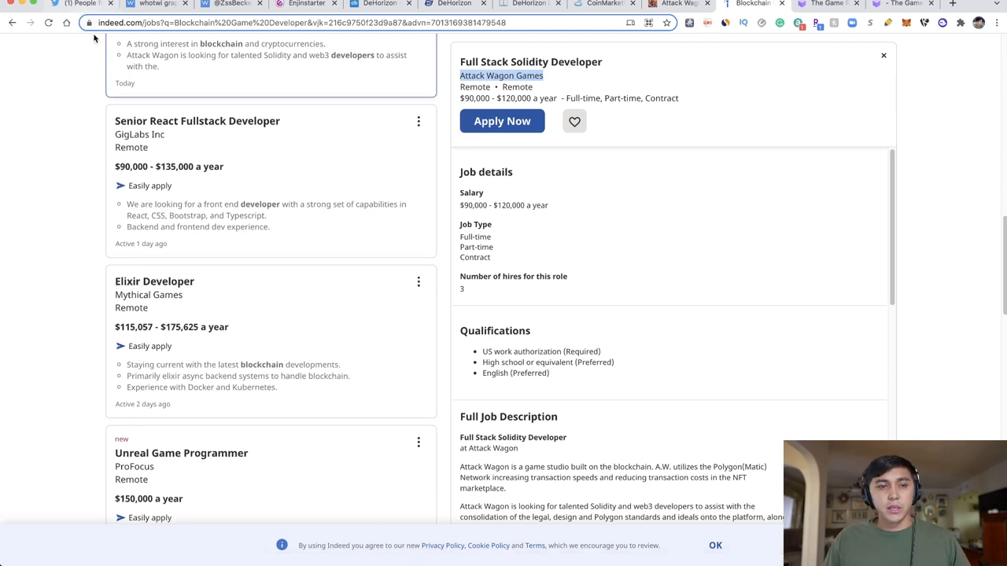
left_click(154, 4)
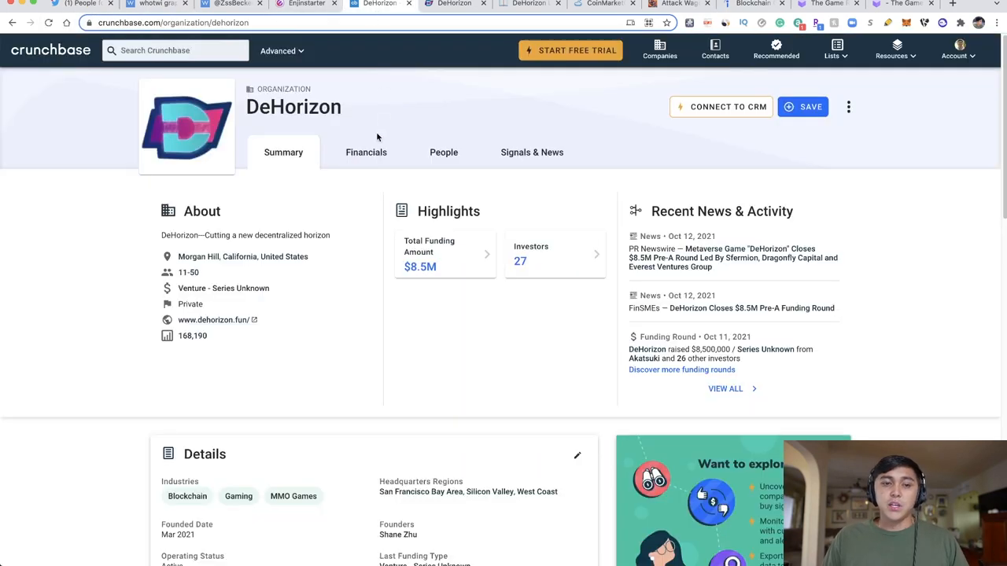
mouse_move(233, 78)
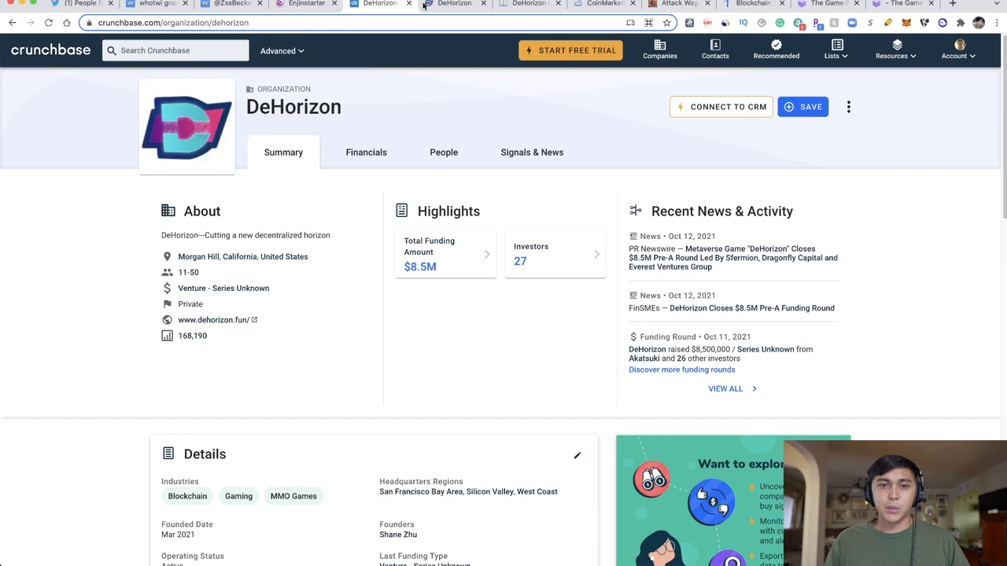
left_click(527, 5)
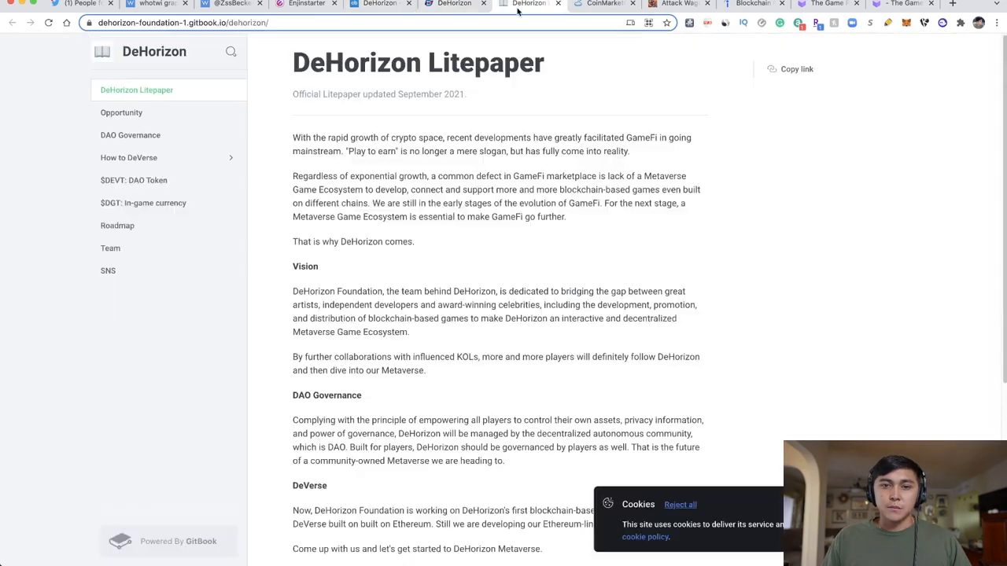
left_click(602, 4)
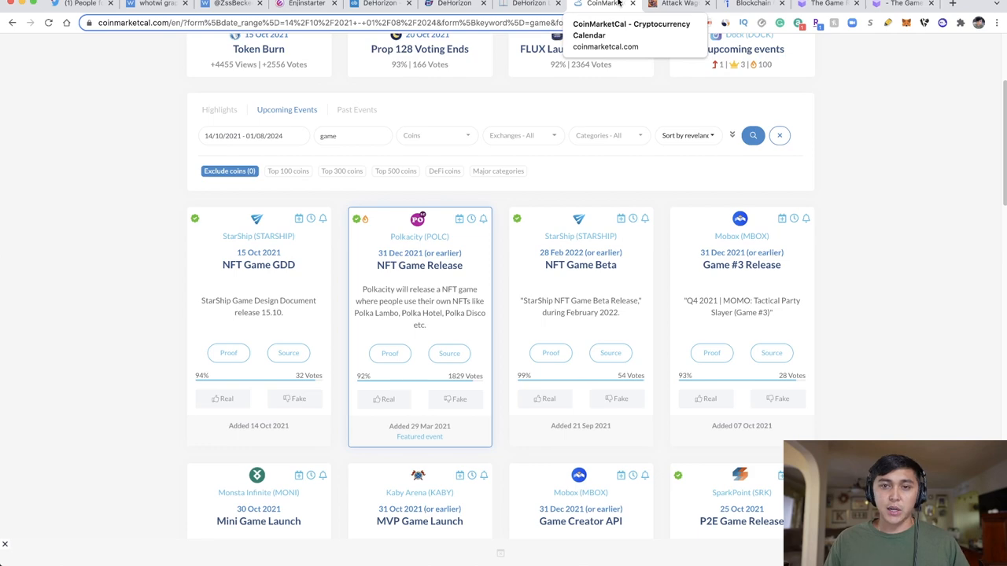
left_click(676, 4)
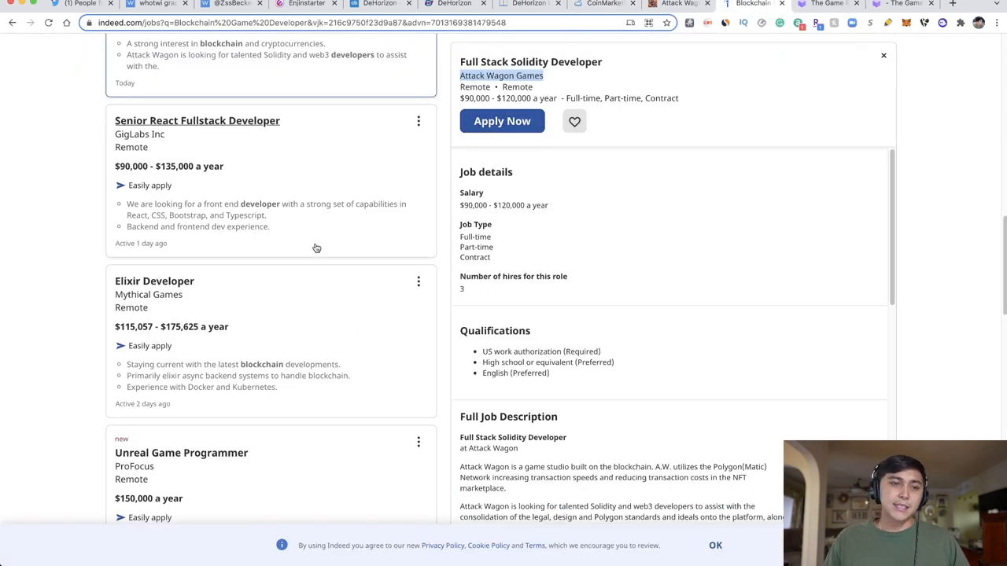